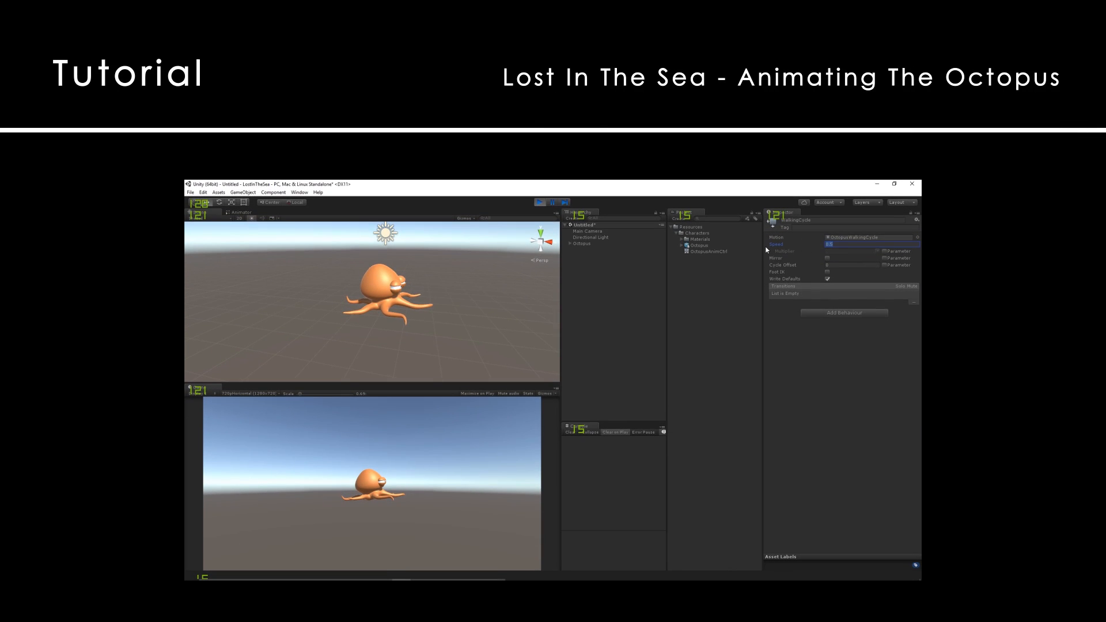
Enter 1 in the walking state's Speed field in the Animator Inspector
text(1)
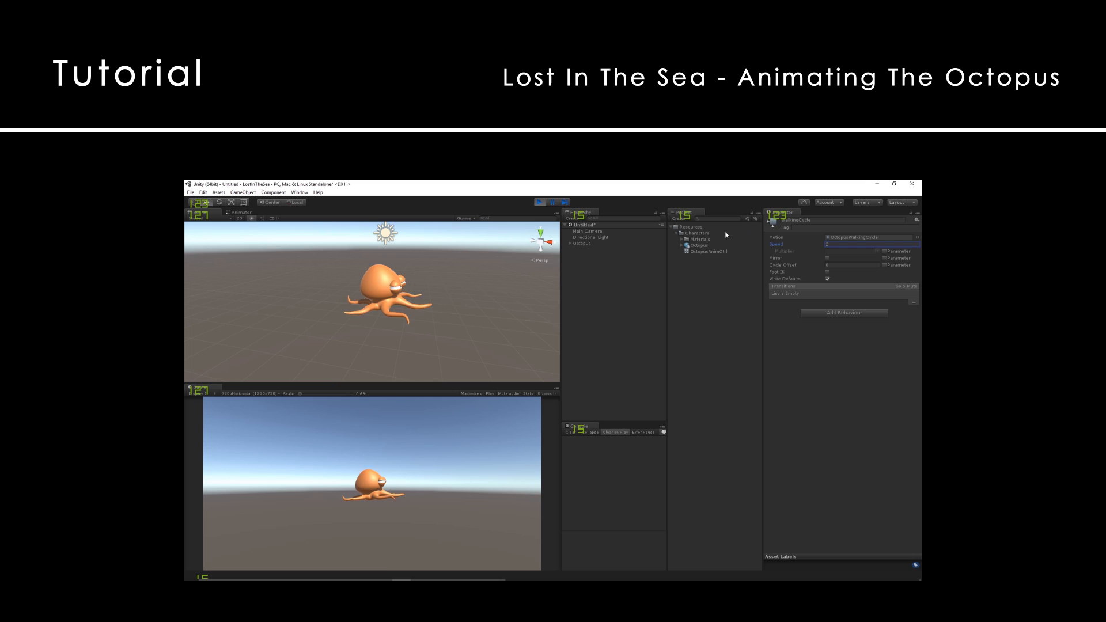
click(538, 202)
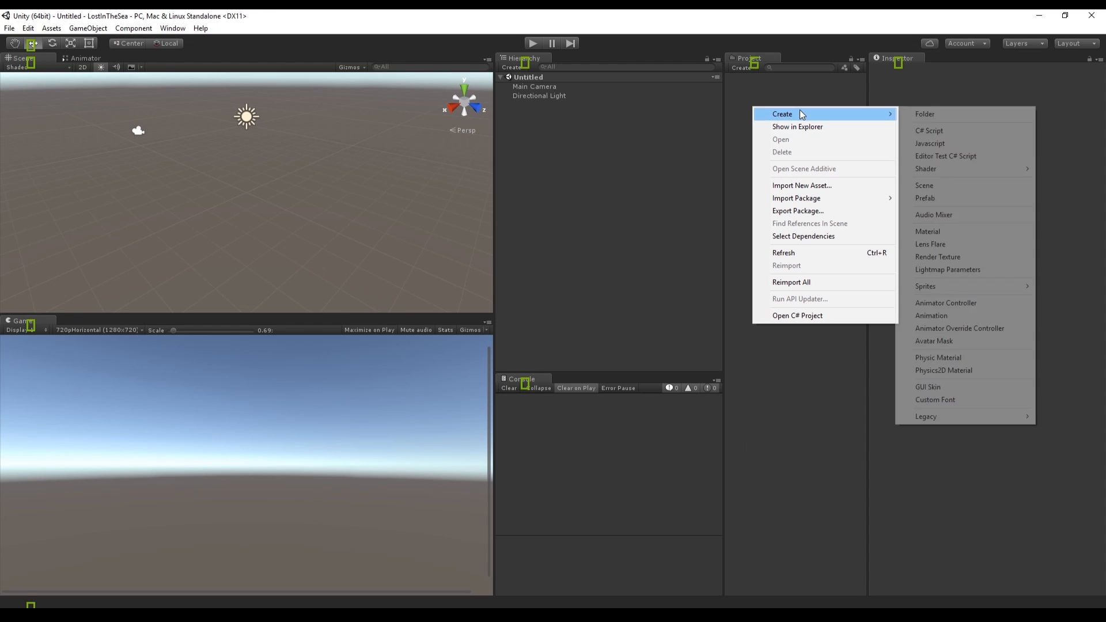
Create a folder named Character under Resources in the Project panel
click(924, 114)
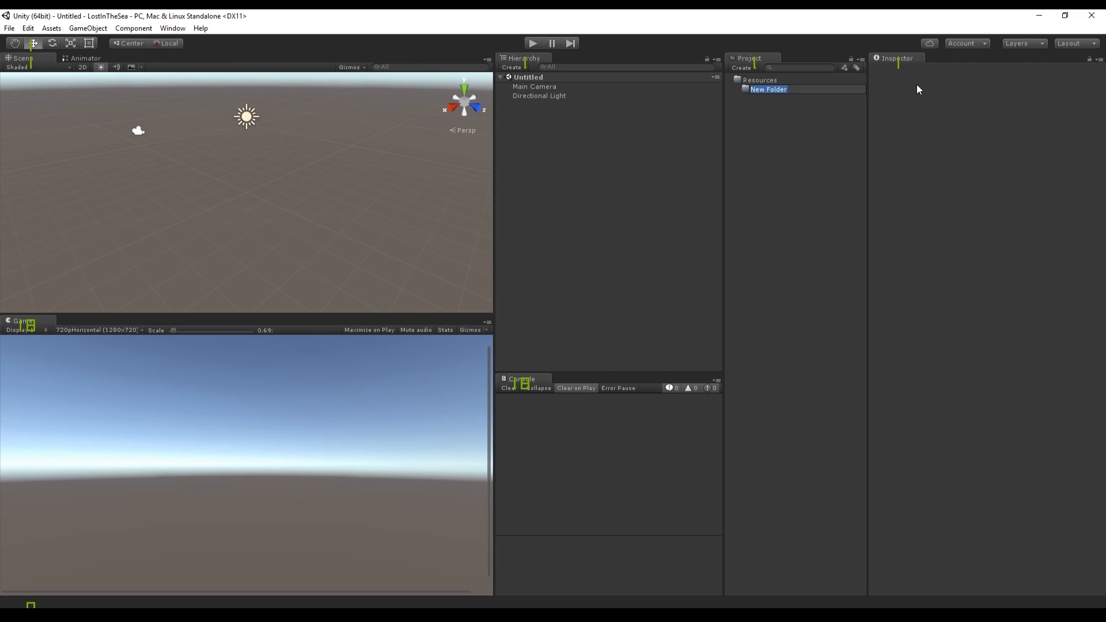
text(Character)
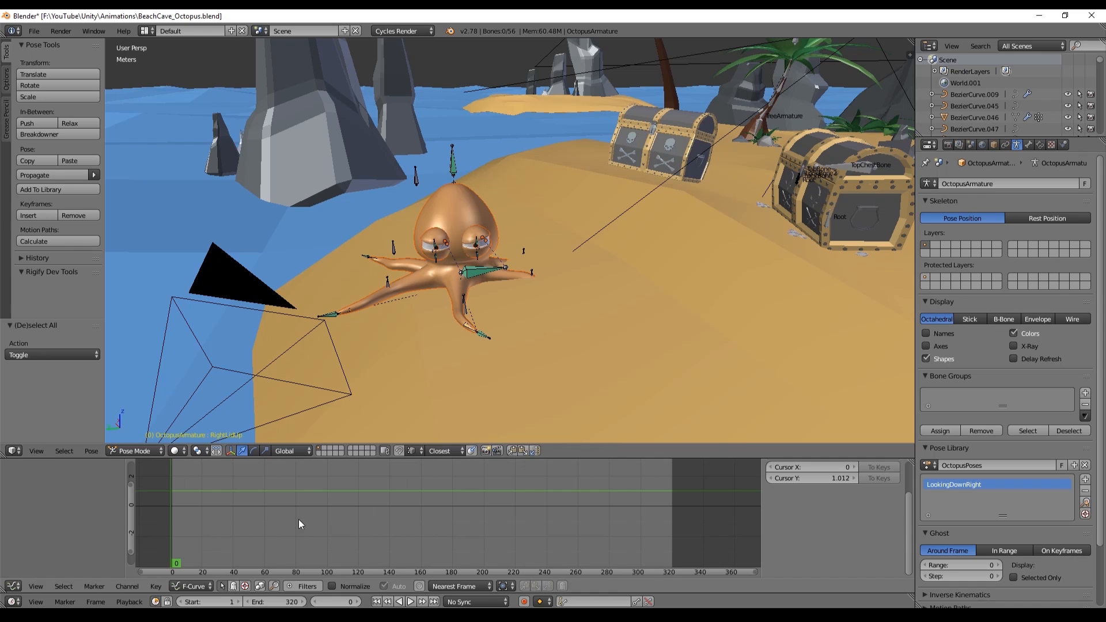
Select all octopus bones, isolate the model, and copy mesh and armature to the buffer
key(Tab)
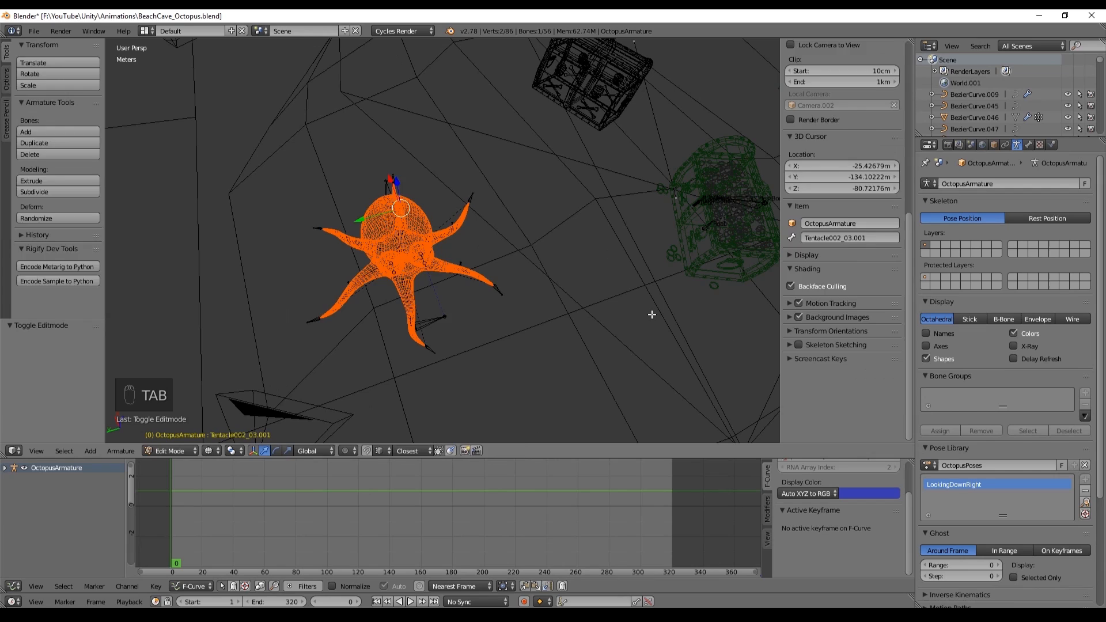
key(Tab)
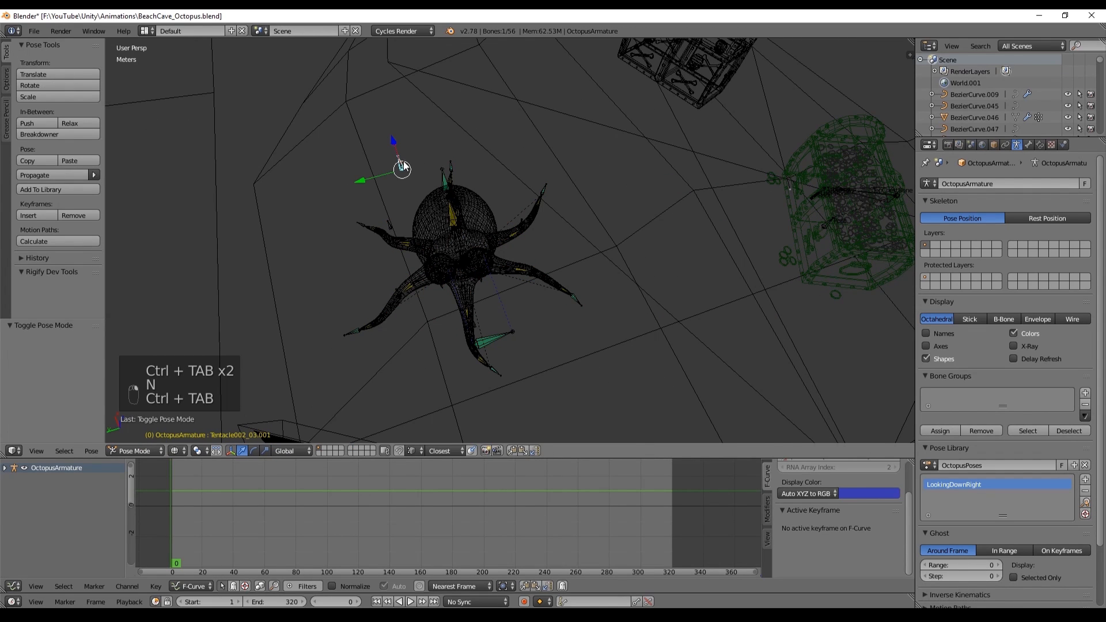
key(a)
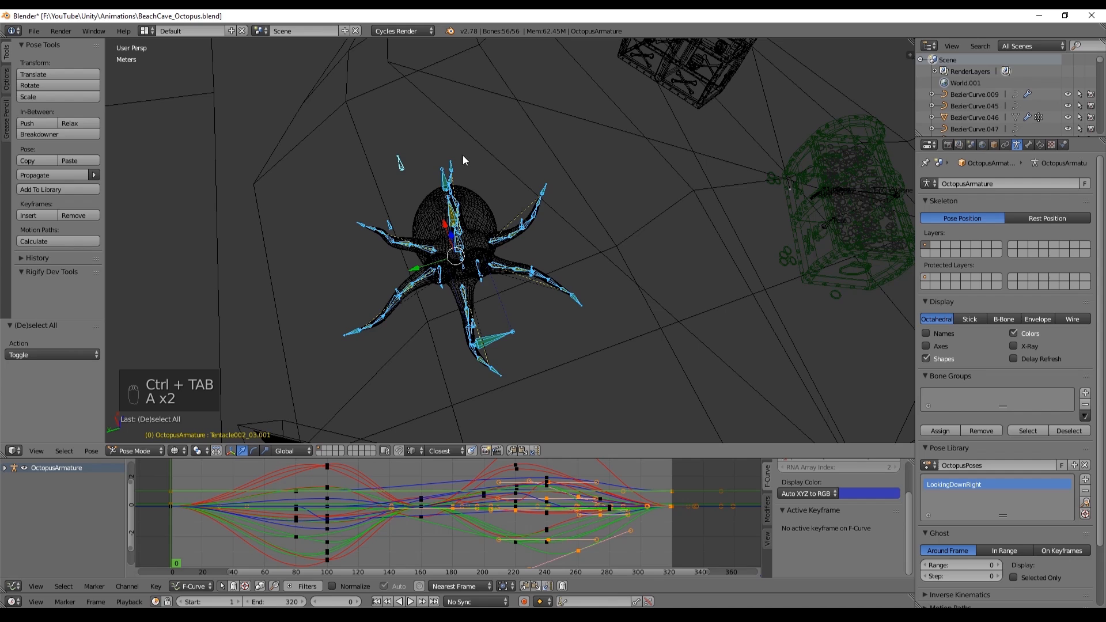
key(ctrl+tab)
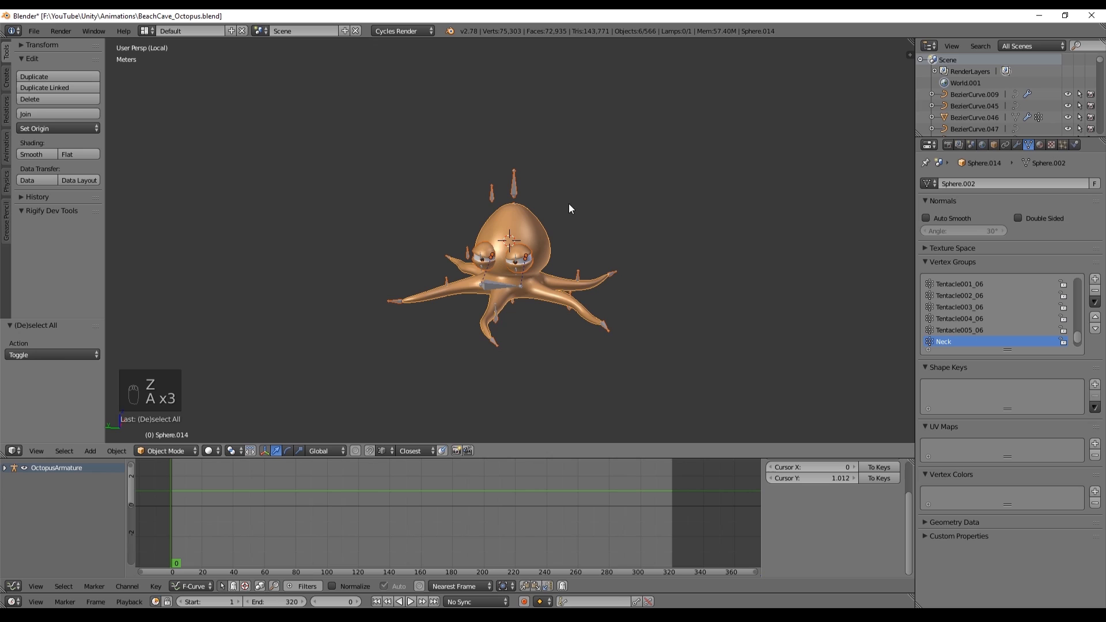
key(ctrl+c)
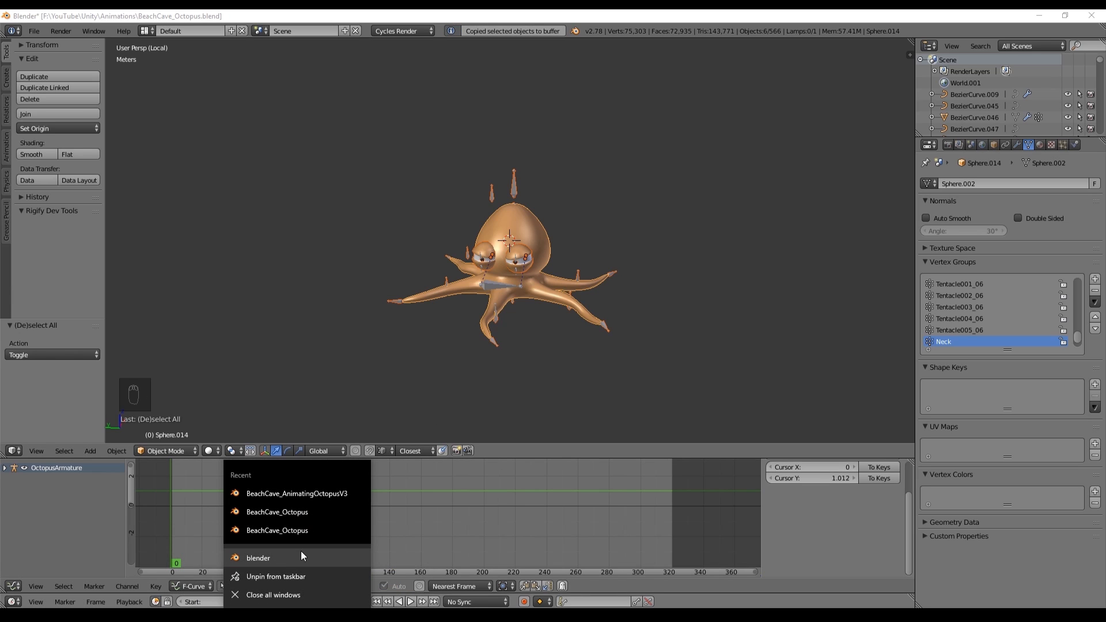
Paste the octopus into a new Blender session and view it from the top
click(257, 557)
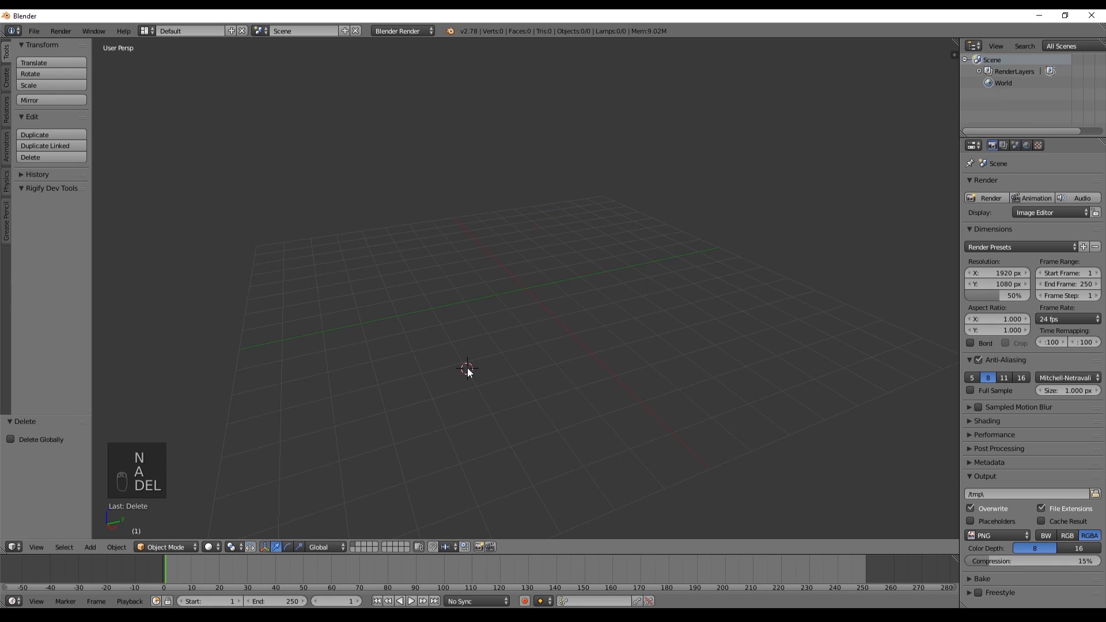
key(ctrl+v)
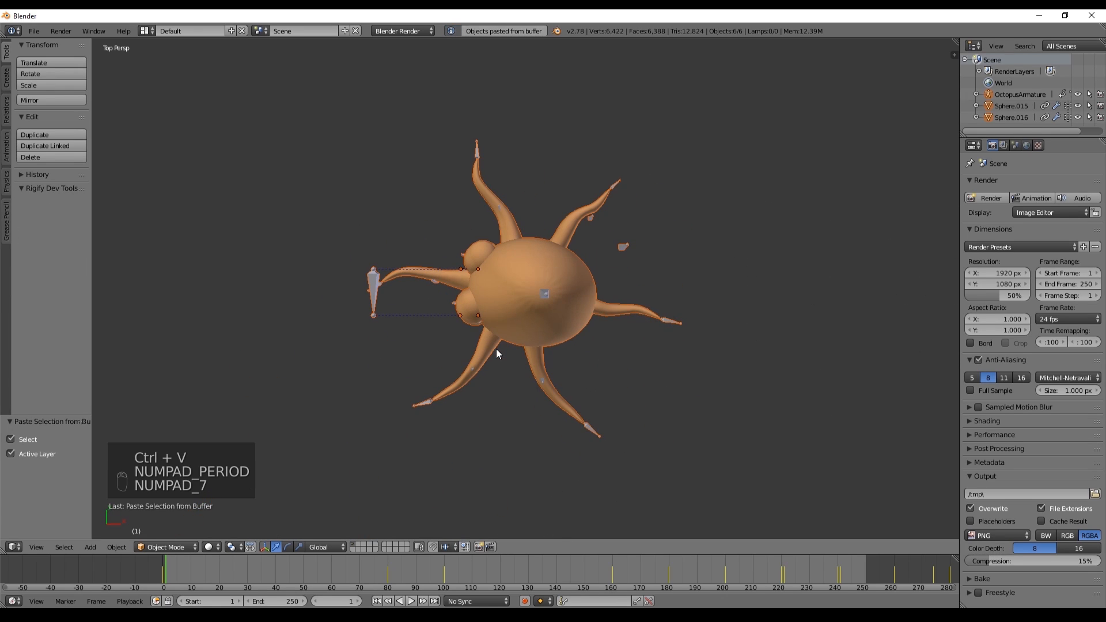
key(numpad_7)
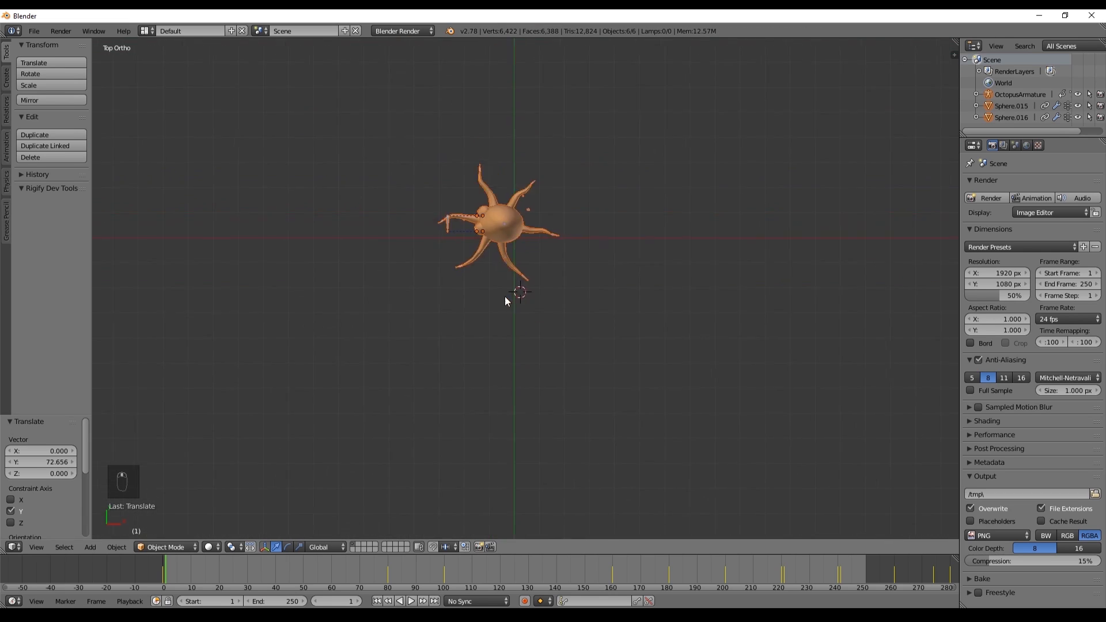
Move the octopus onto the world origin and load the OctopusWalkingCycle action
key(numpad_1)
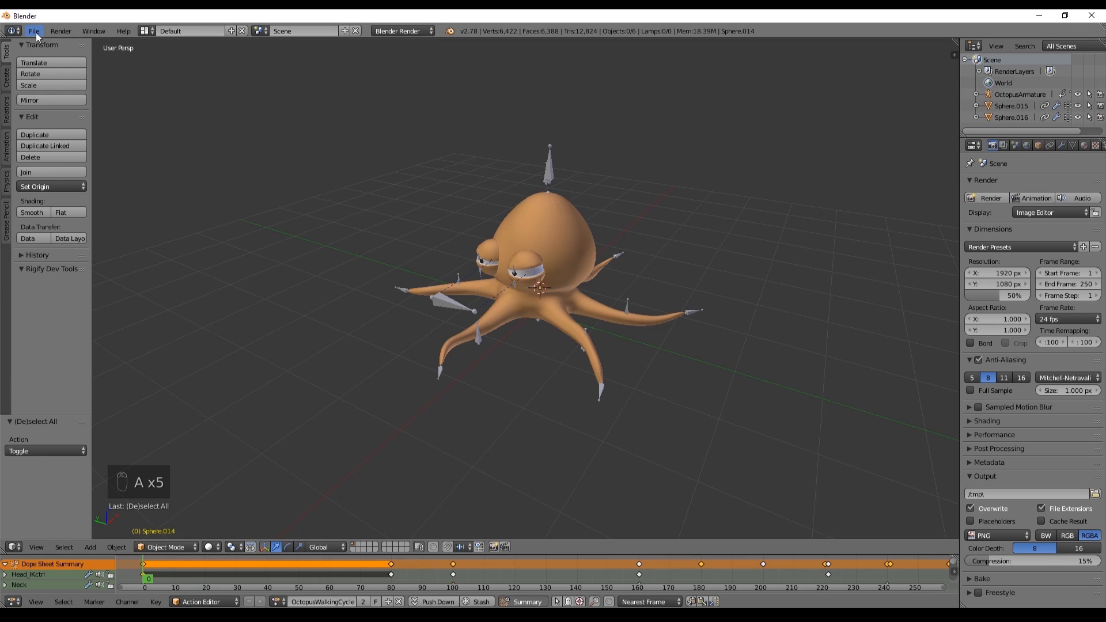
Snap the 3D cursor to the body's centre and set body and armature origins there
key(Tab)
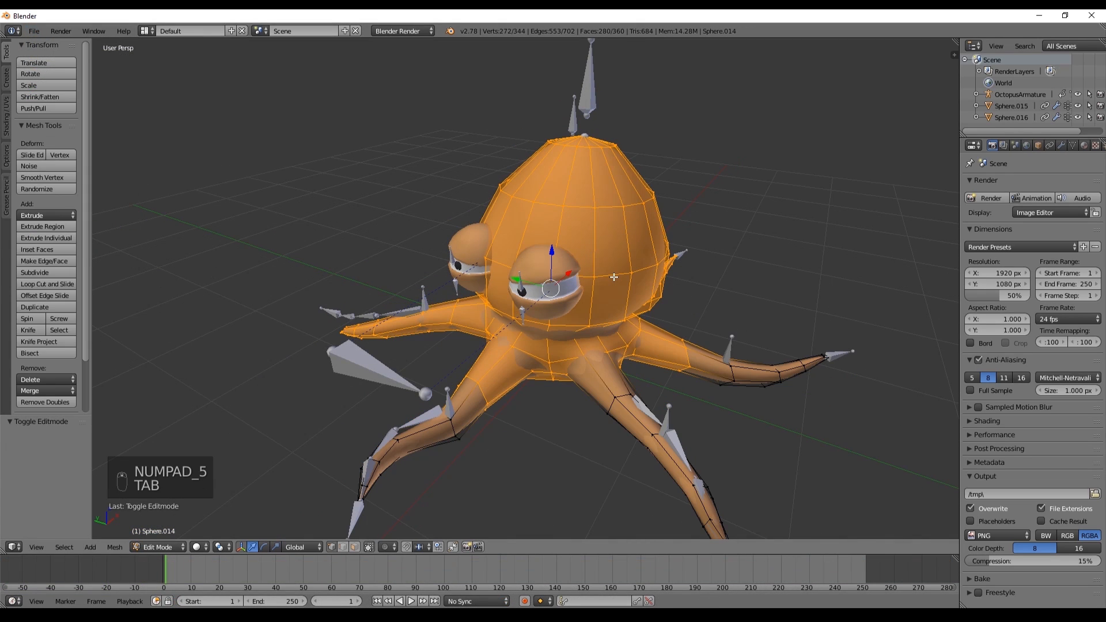
key(shift+s)
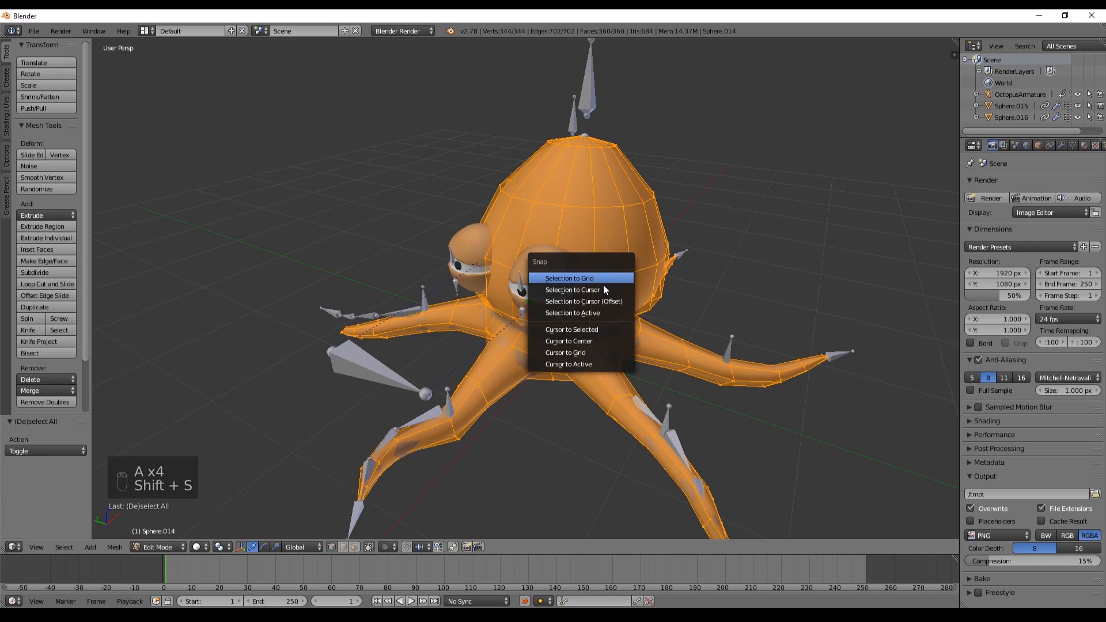
mouse_move(578, 330)
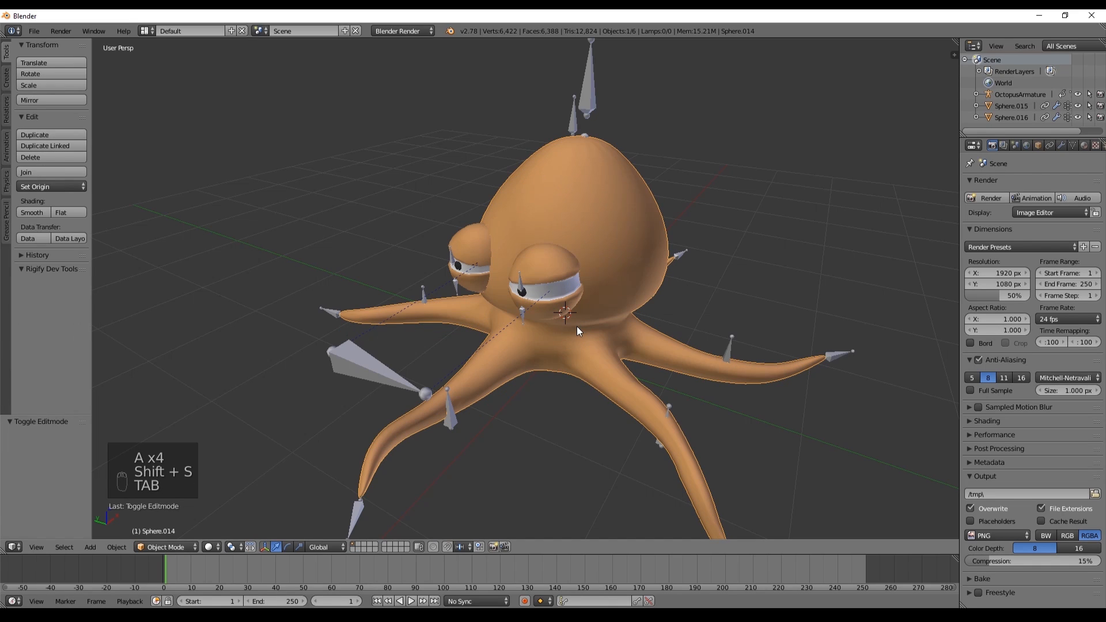
click(35, 186)
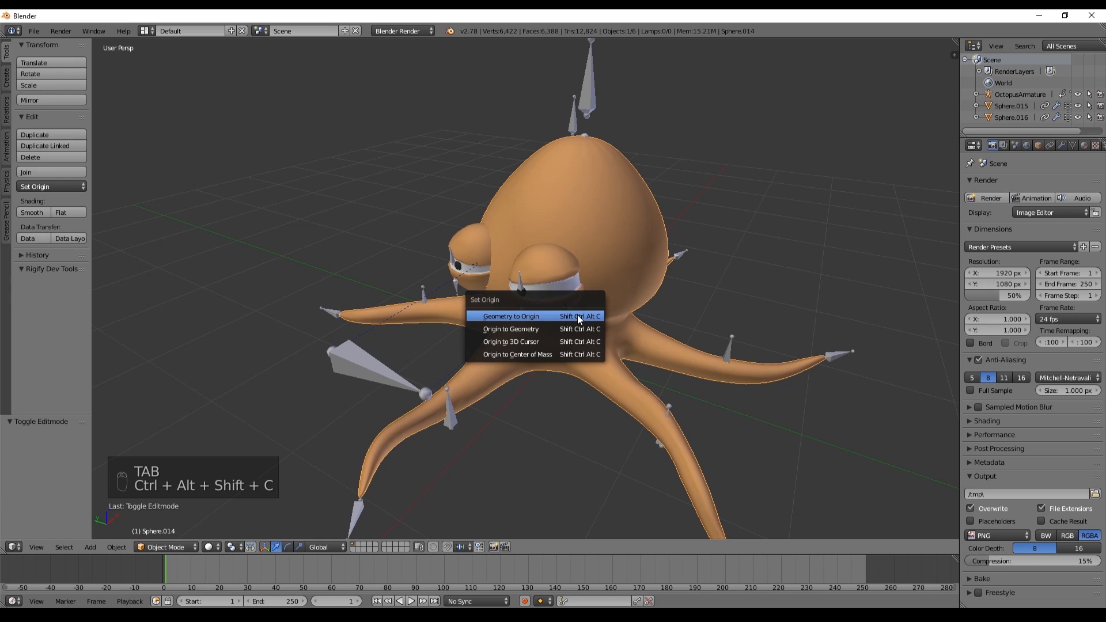
mouse_move(510, 329)
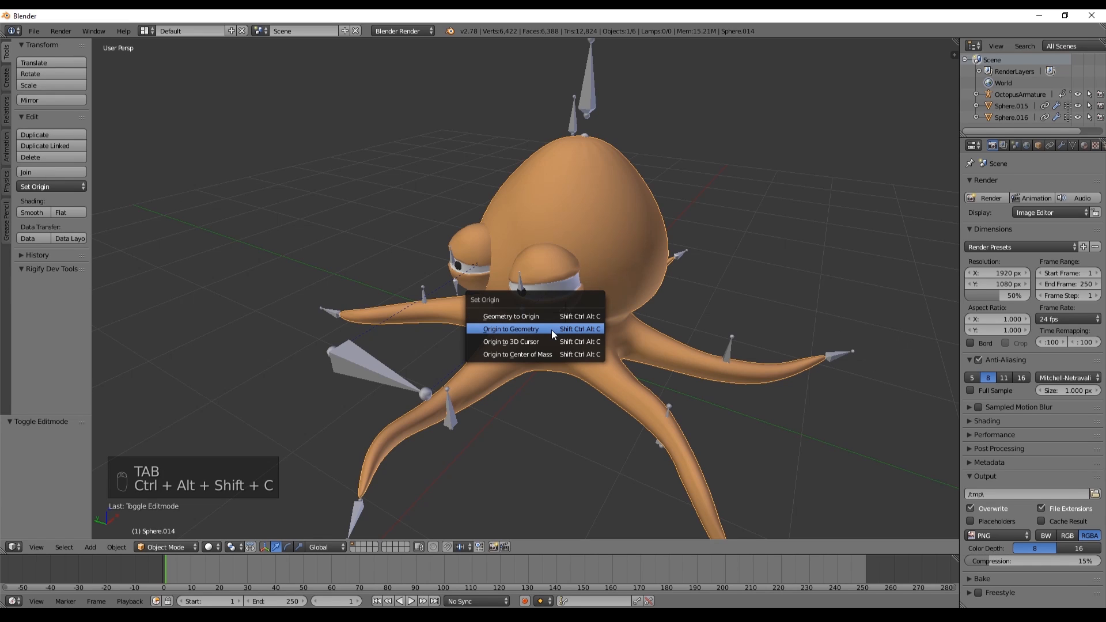
mouse_move(540, 342)
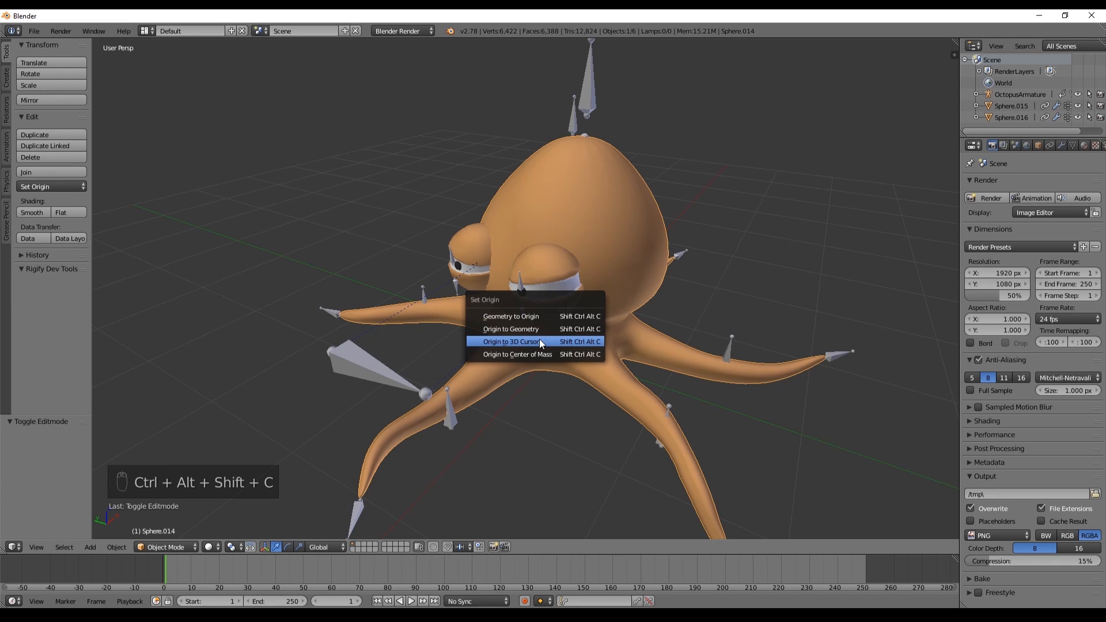
click(509, 341)
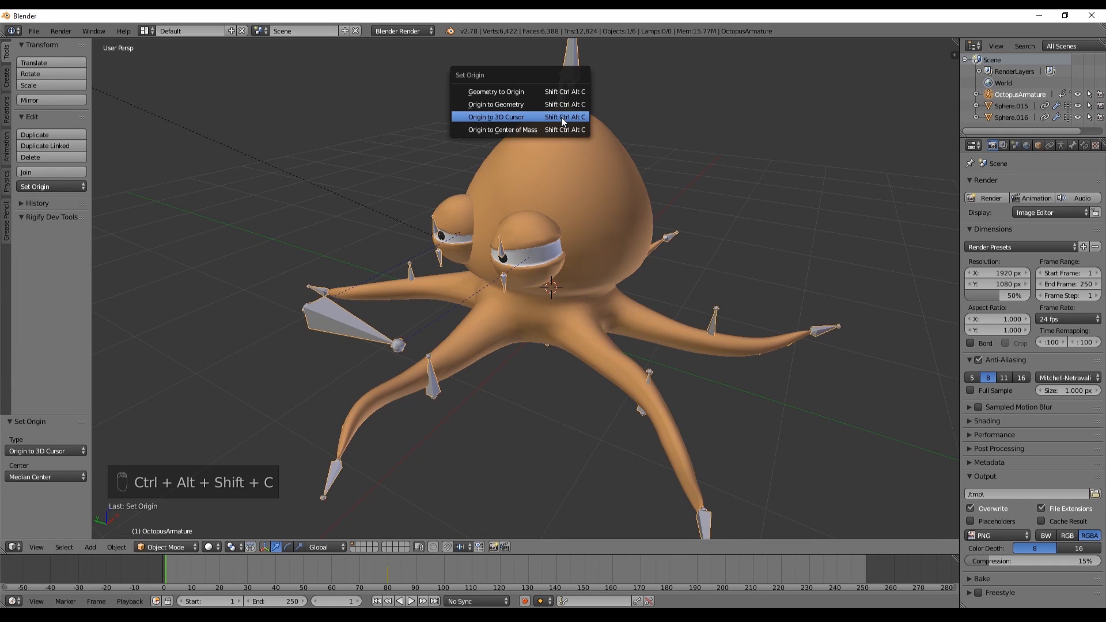
click(495, 116)
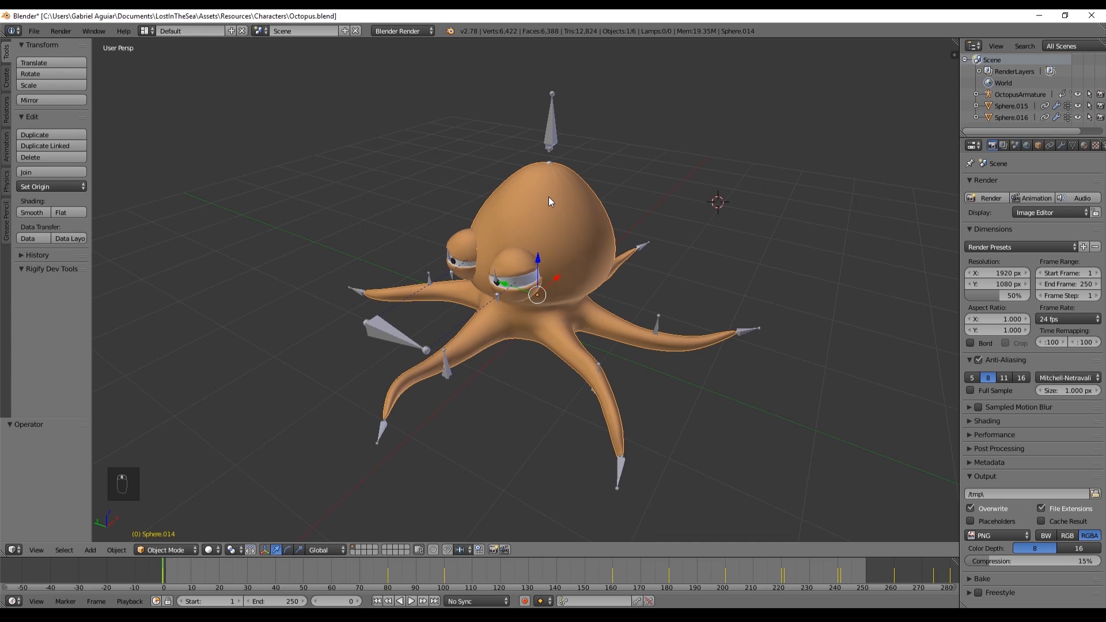
Apply location, rotation and scale to the octopus body
key(ctrl+a)
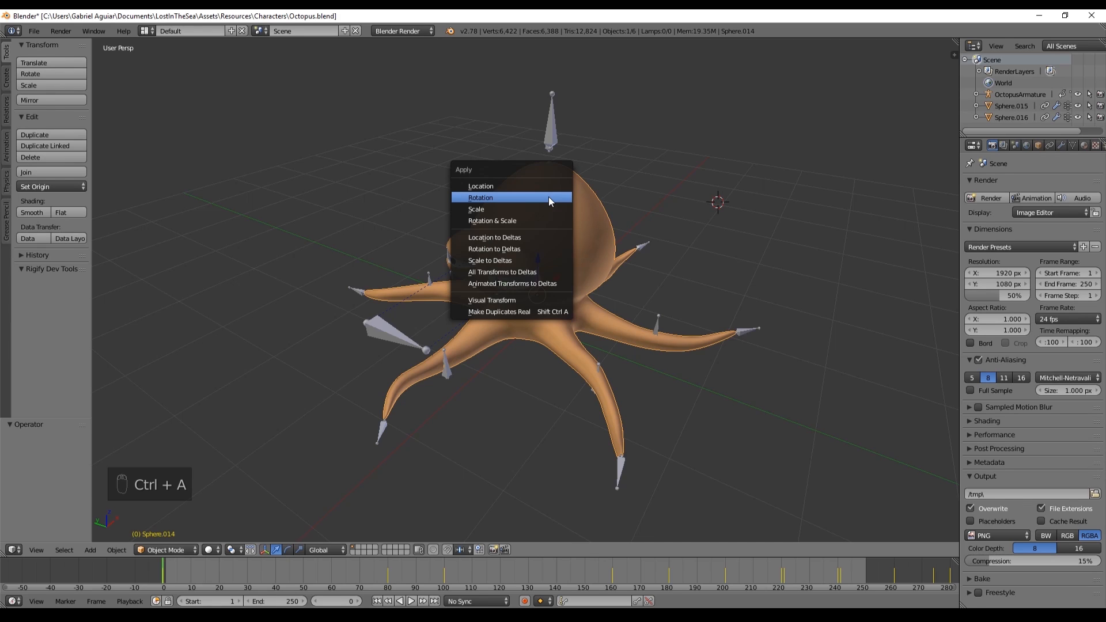
click(480, 185)
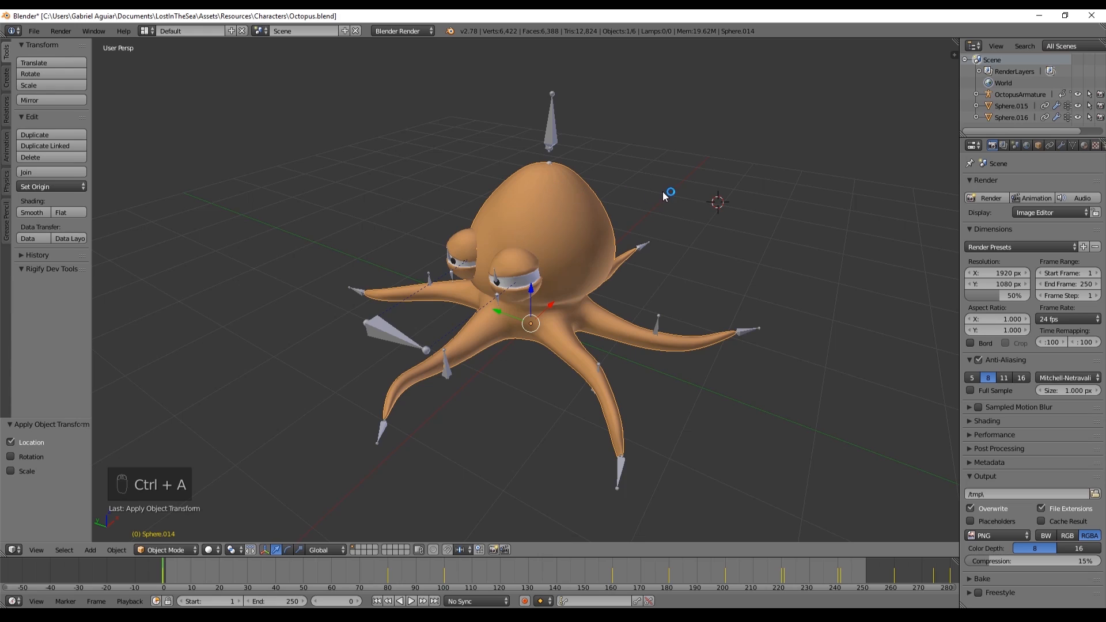
key(ctrl+a)
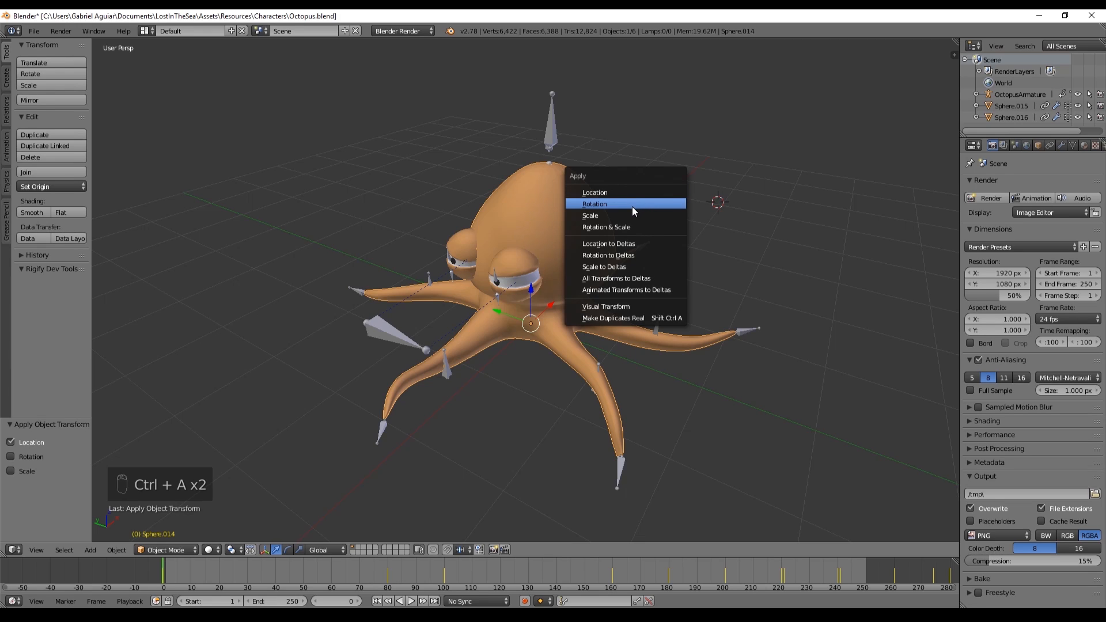
click(594, 204)
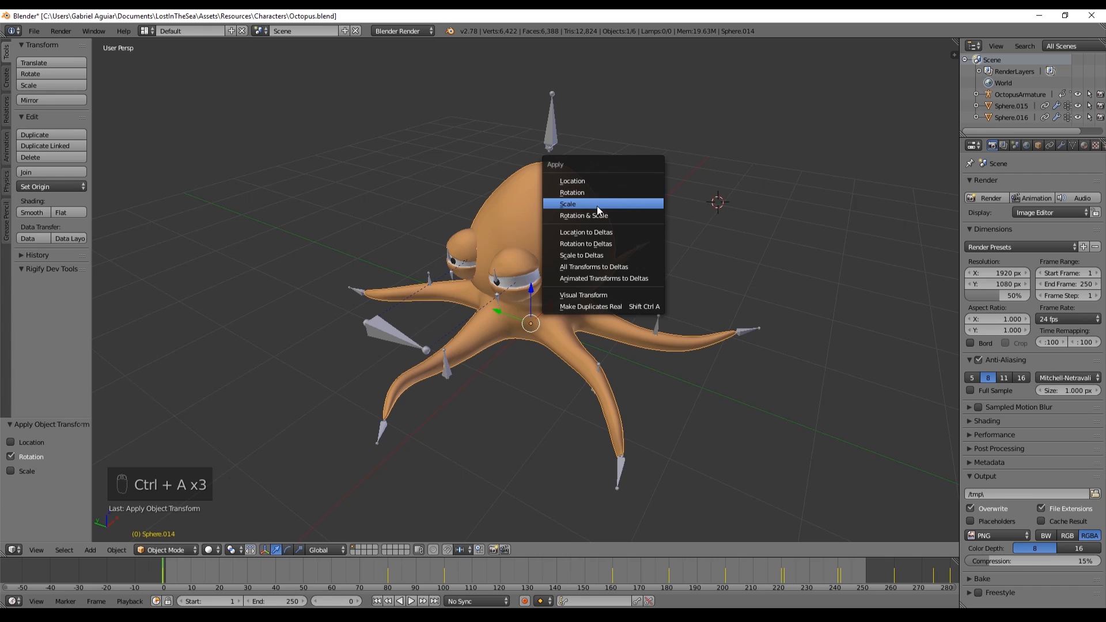
click(567, 204)
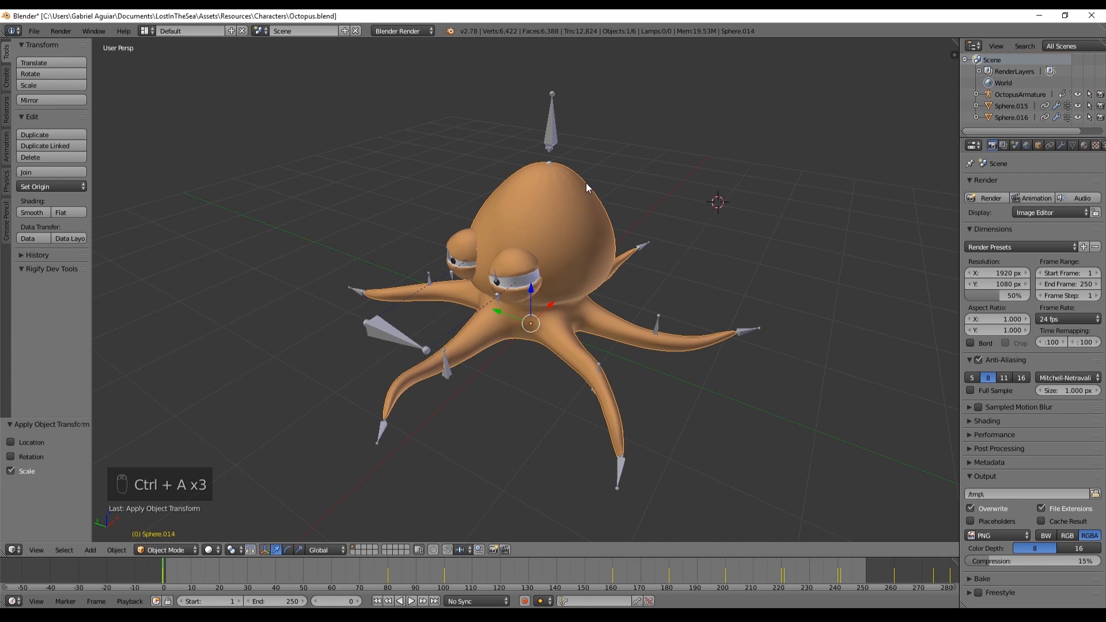
Apply the transforms of the octopus armature outside pose mode
click(164, 550)
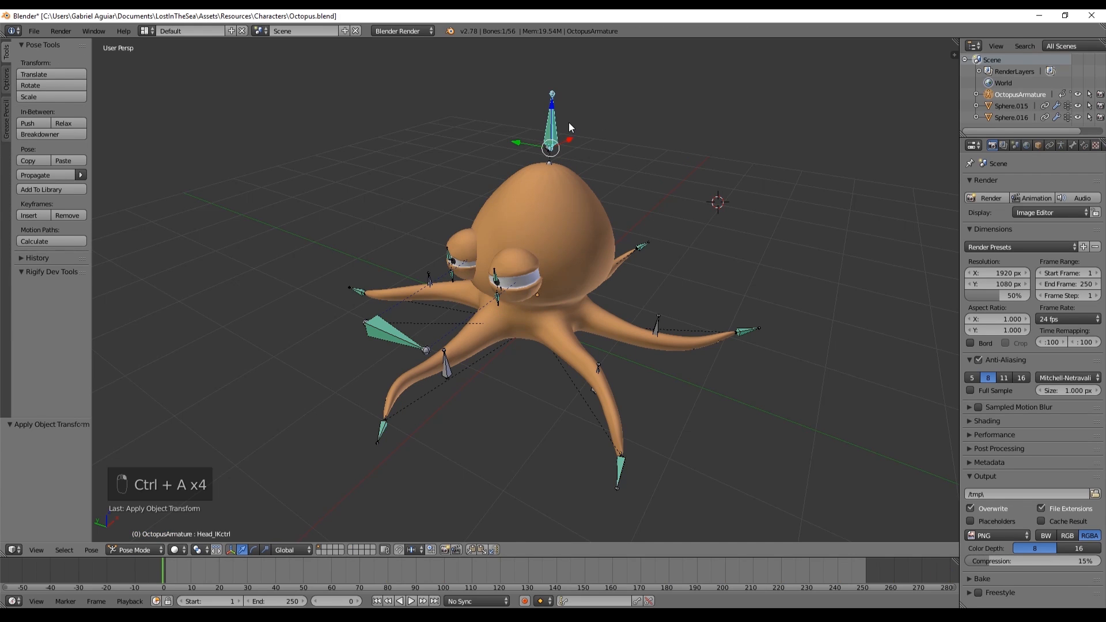
key(ctrl+tab)
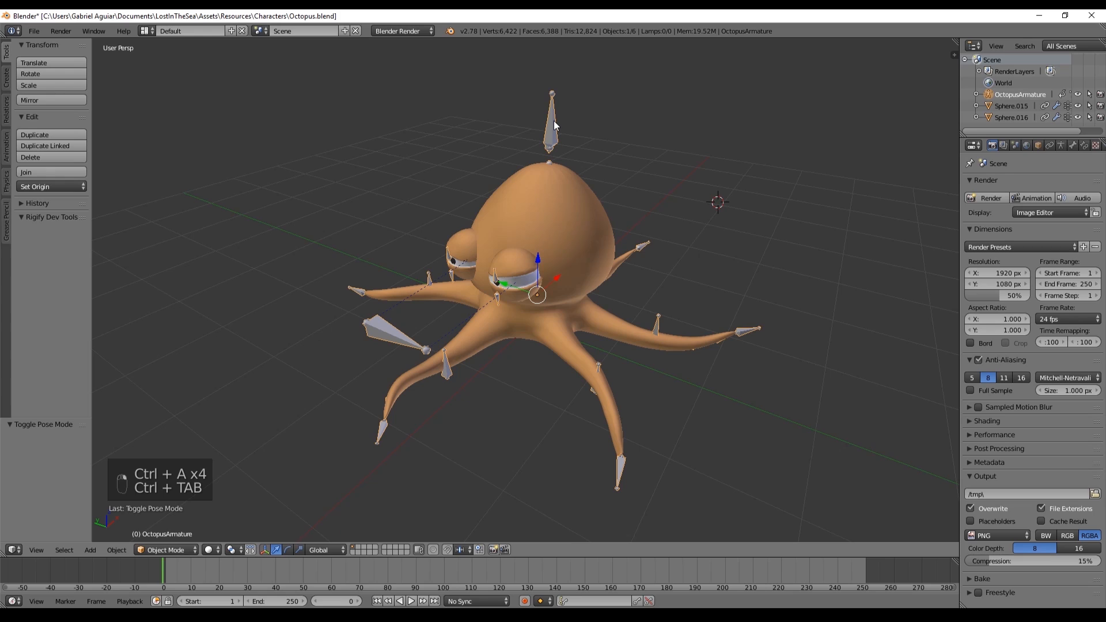
key(ctrl+a)
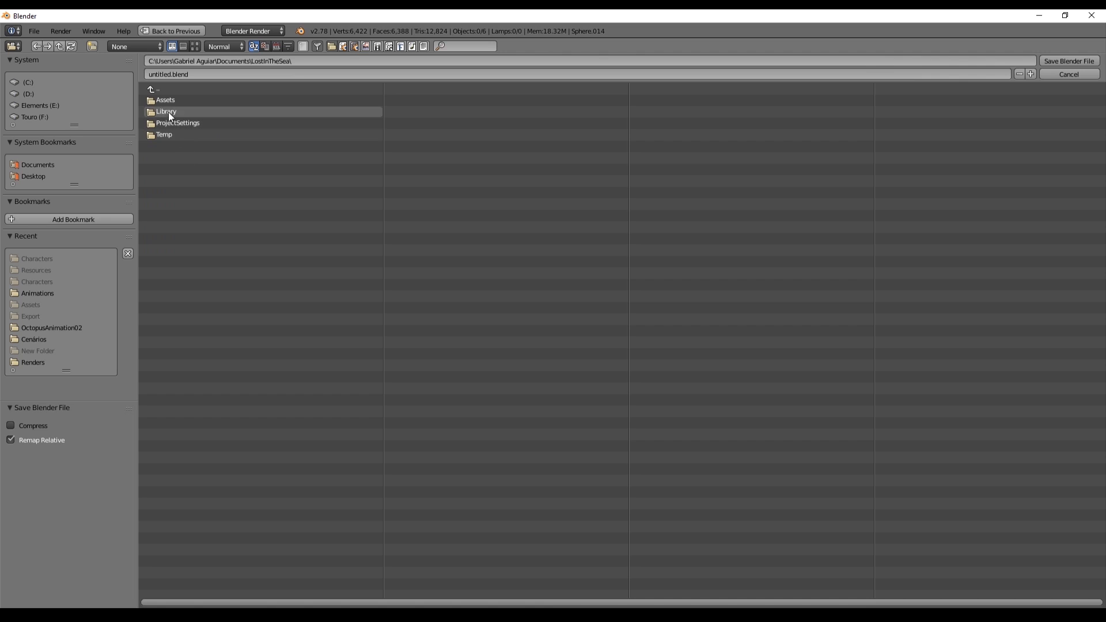
Save the Blender file as Octopus in Assets\Resources\Characters
double_click(166, 99)
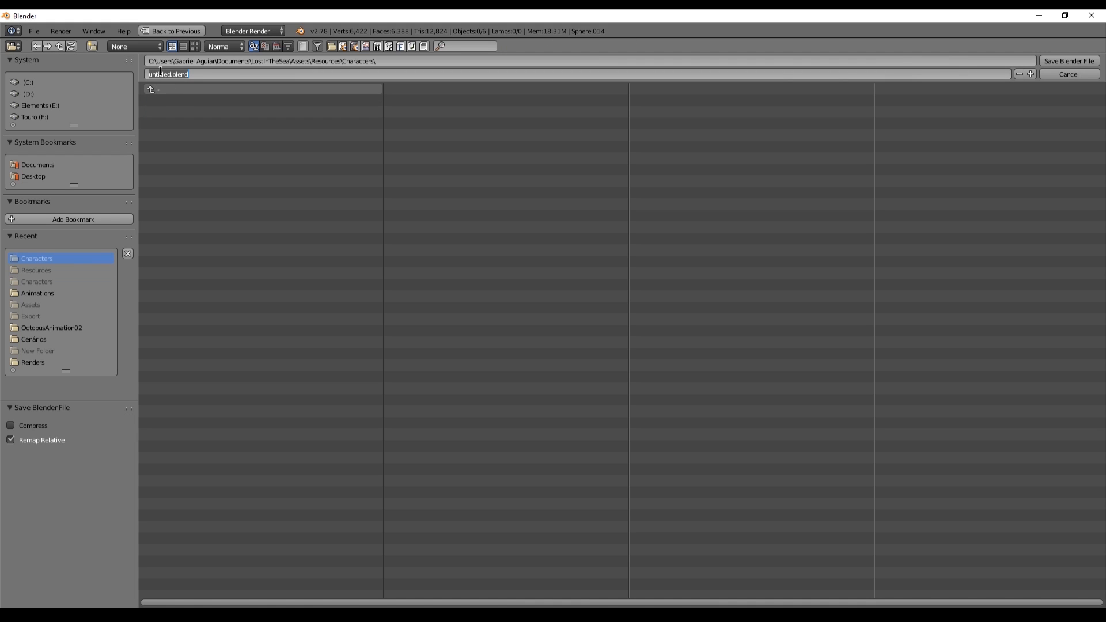
text(Octopus)
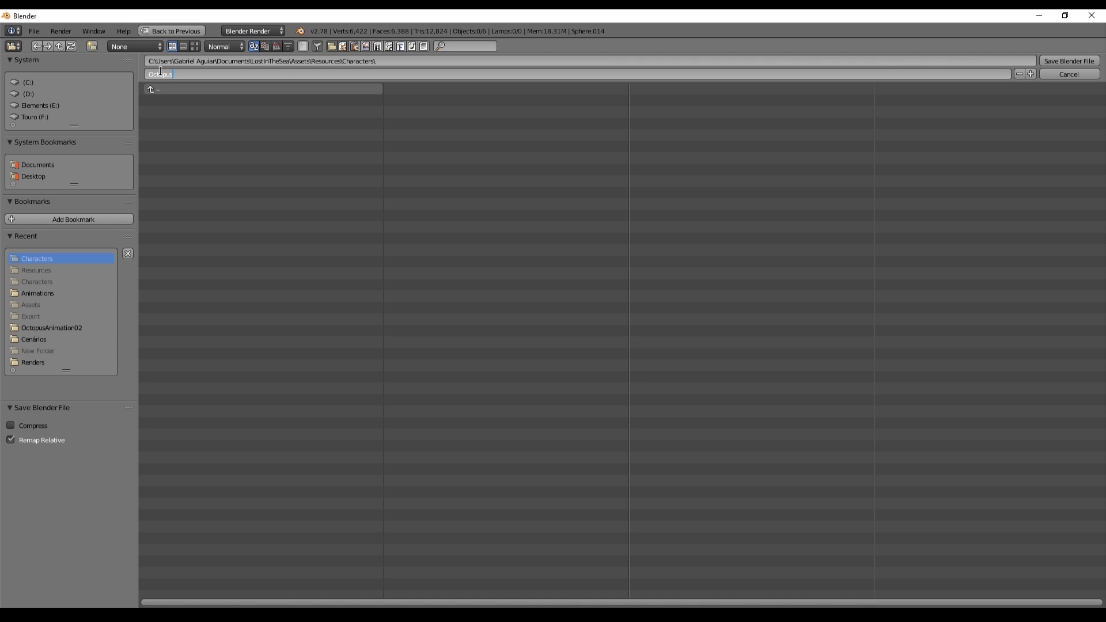
click(1067, 61)
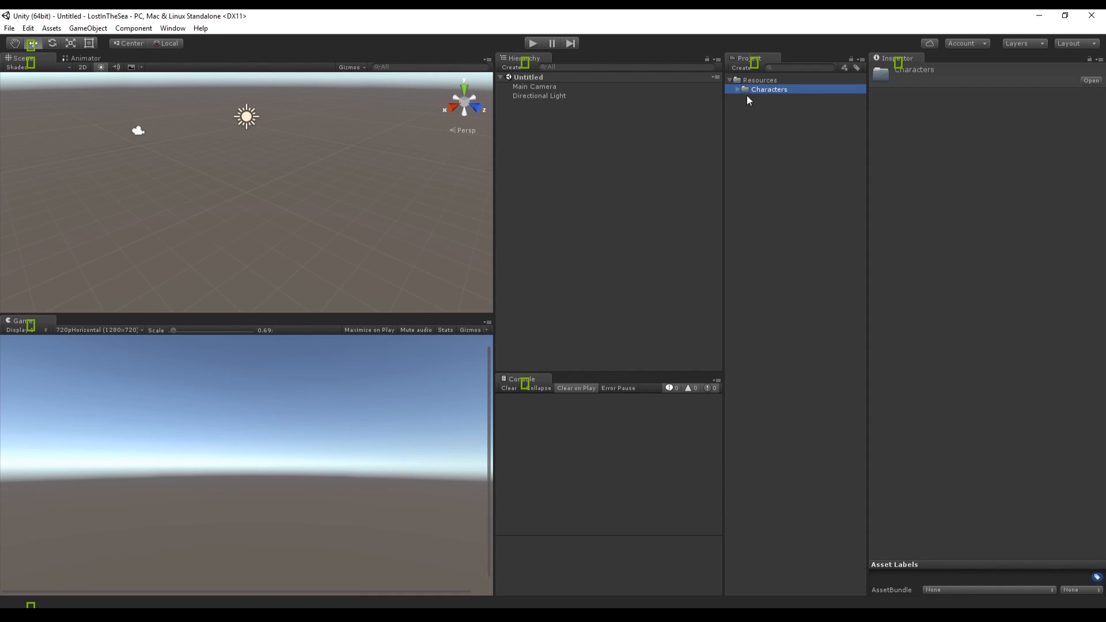
Select the imported Octopus model and play, then stop, its Default Take preview
click(772, 107)
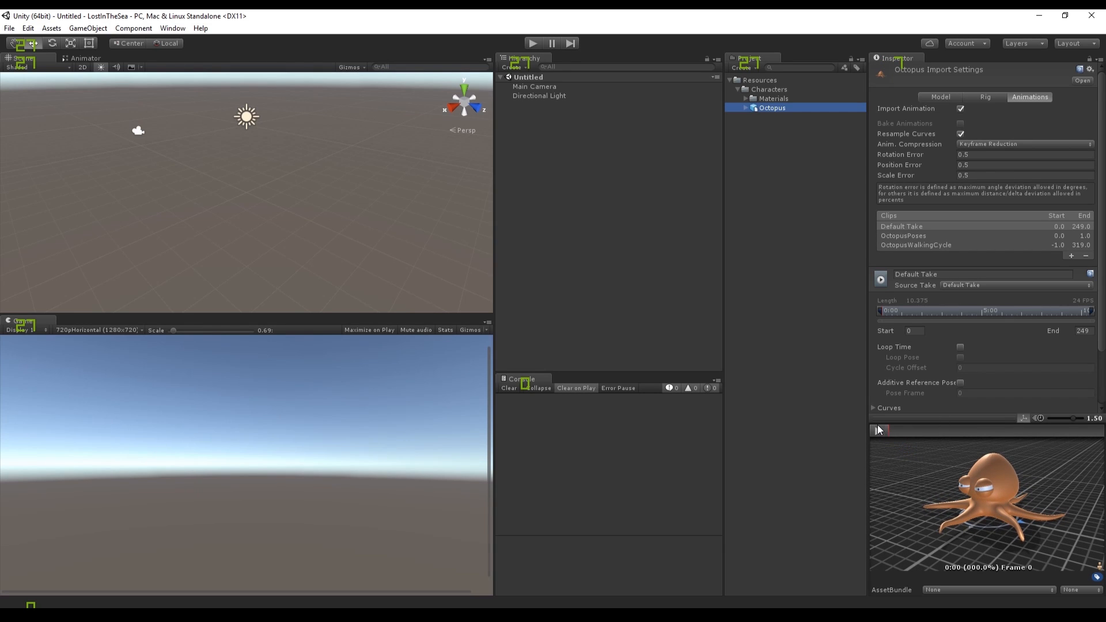
click(878, 431)
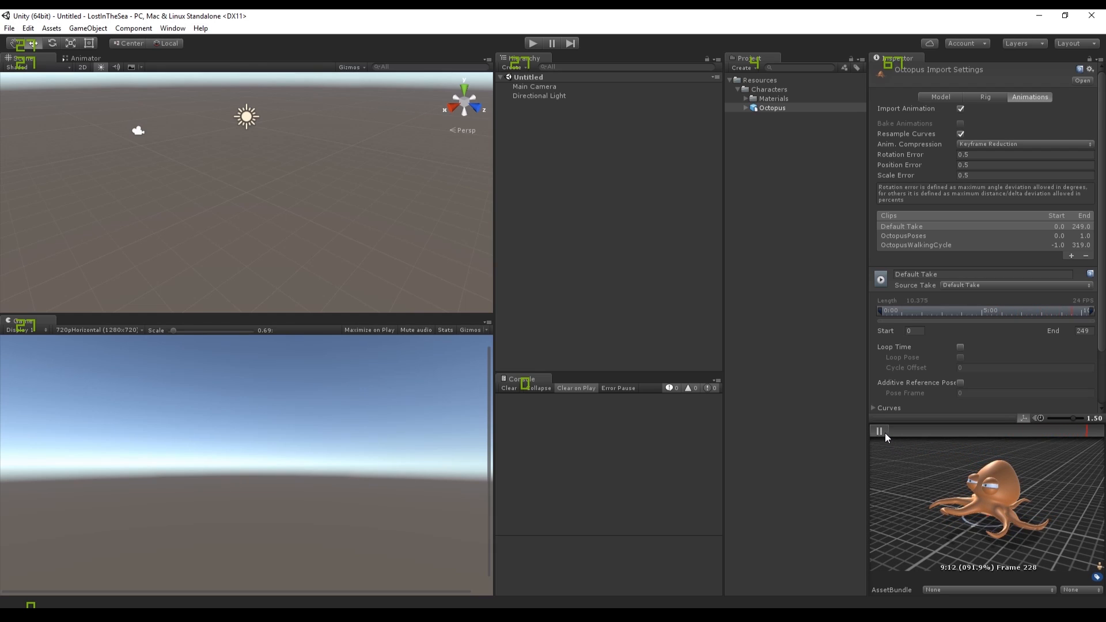
click(878, 431)
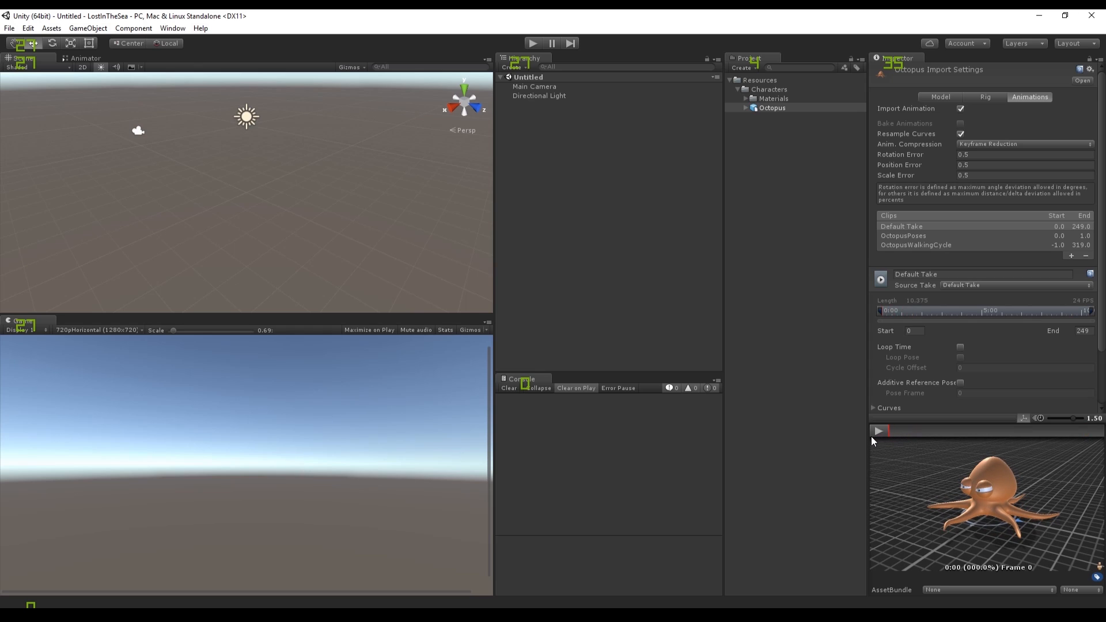
mouse_move(955, 303)
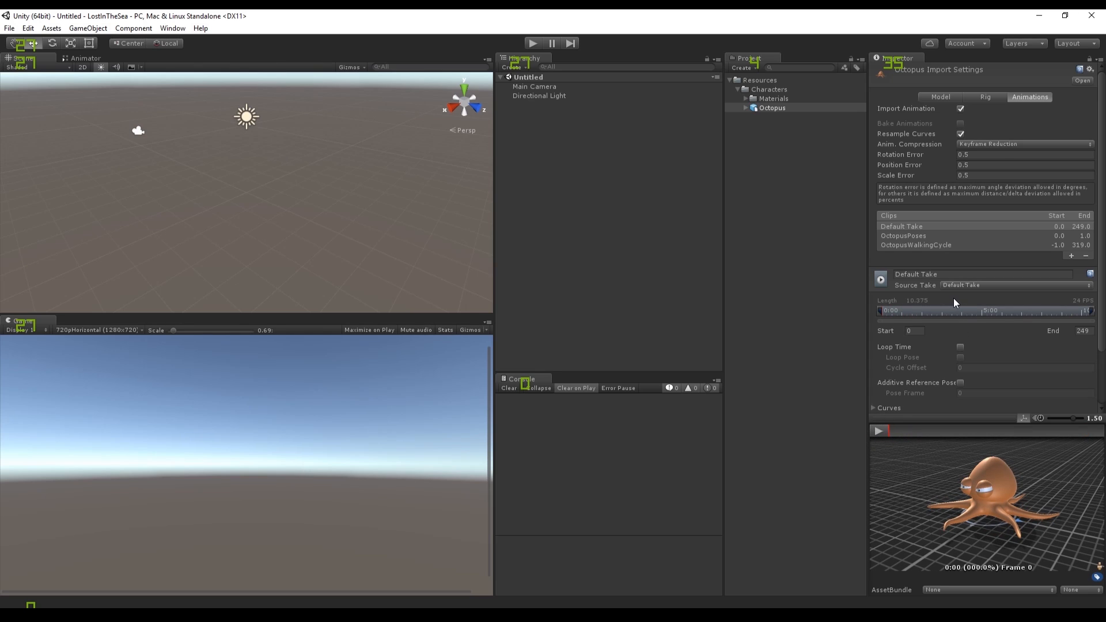
mouse_move(934, 242)
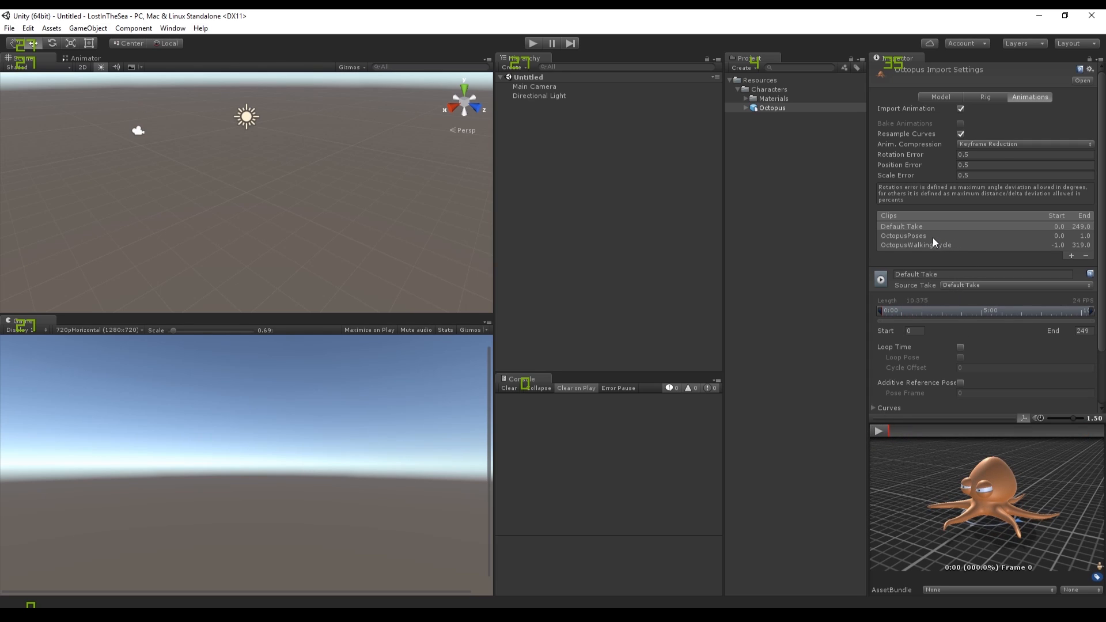
Remove the Default Take and OctopusPoses clips and enable Loop Time on OctopusWalkingCycle
click(900, 226)
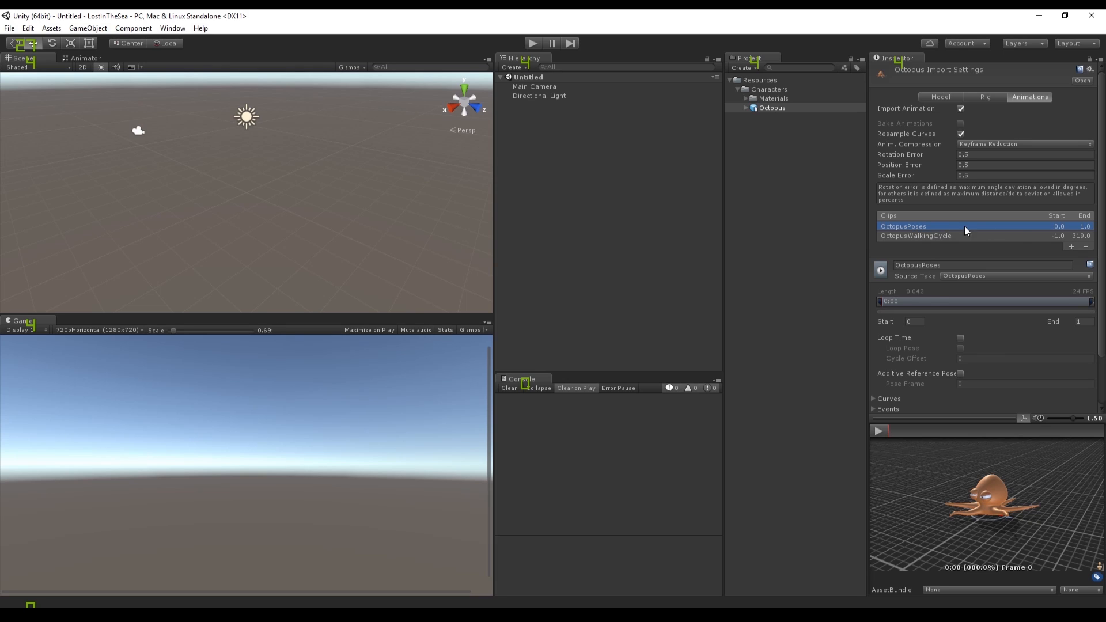
click(915, 236)
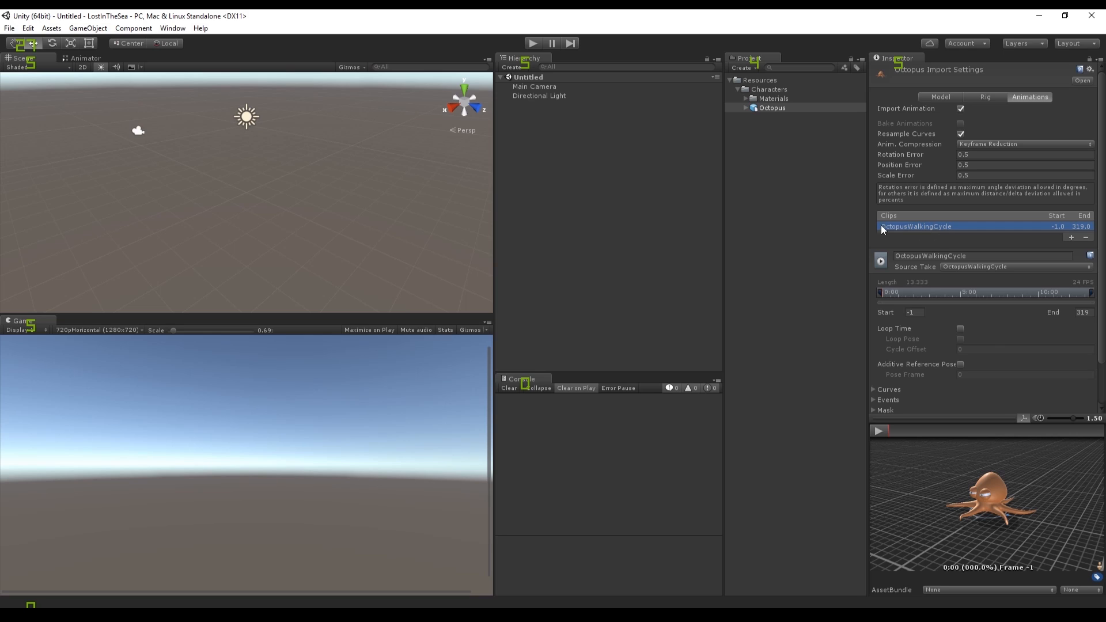
mouse_move(998, 201)
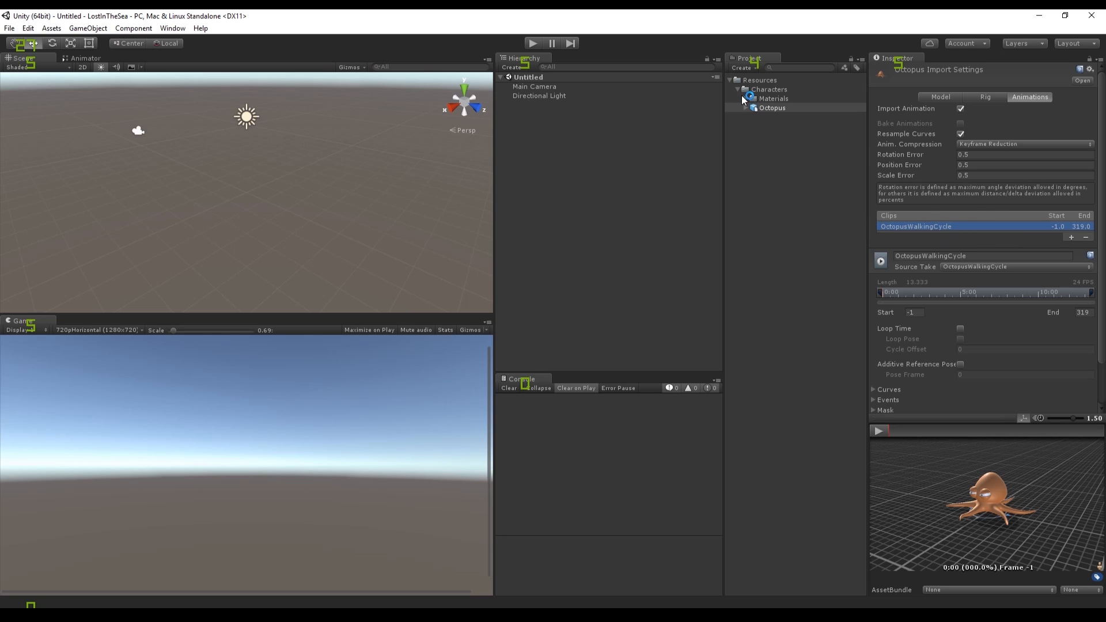
click(769, 89)
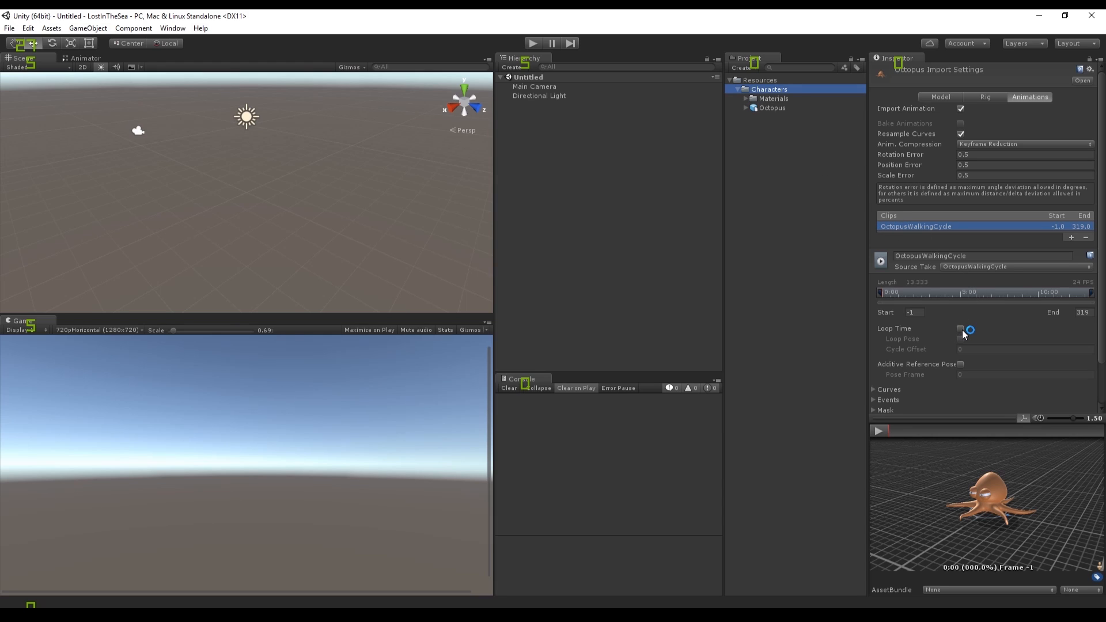
click(960, 328)
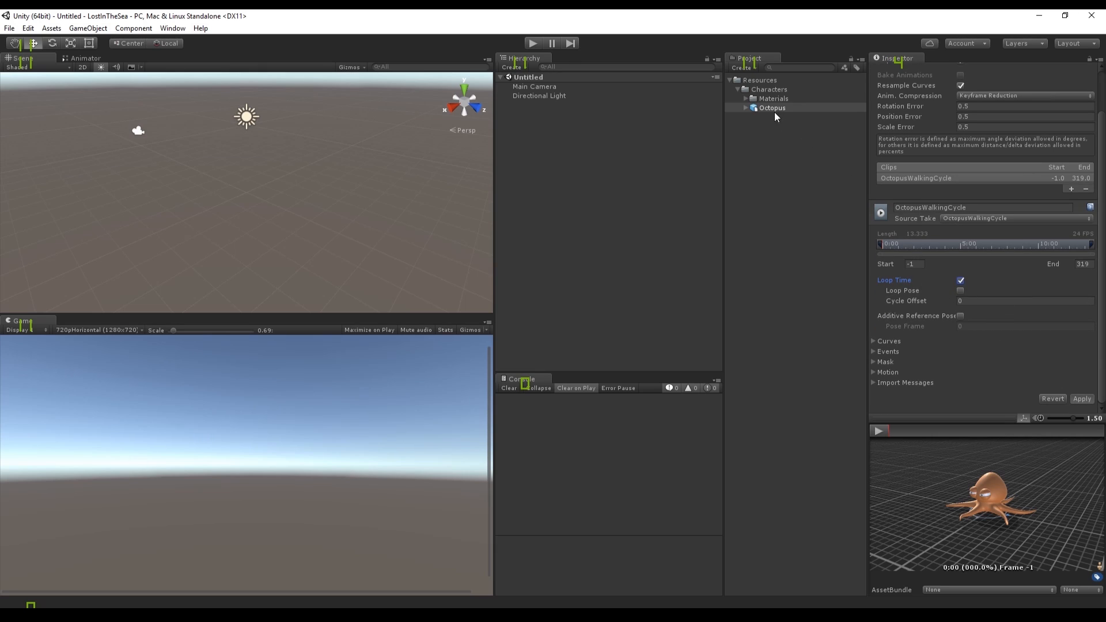
Create the OctopusAnimCtrl Animator Controller from the Characters folder's Create menu
right_click(769, 89)
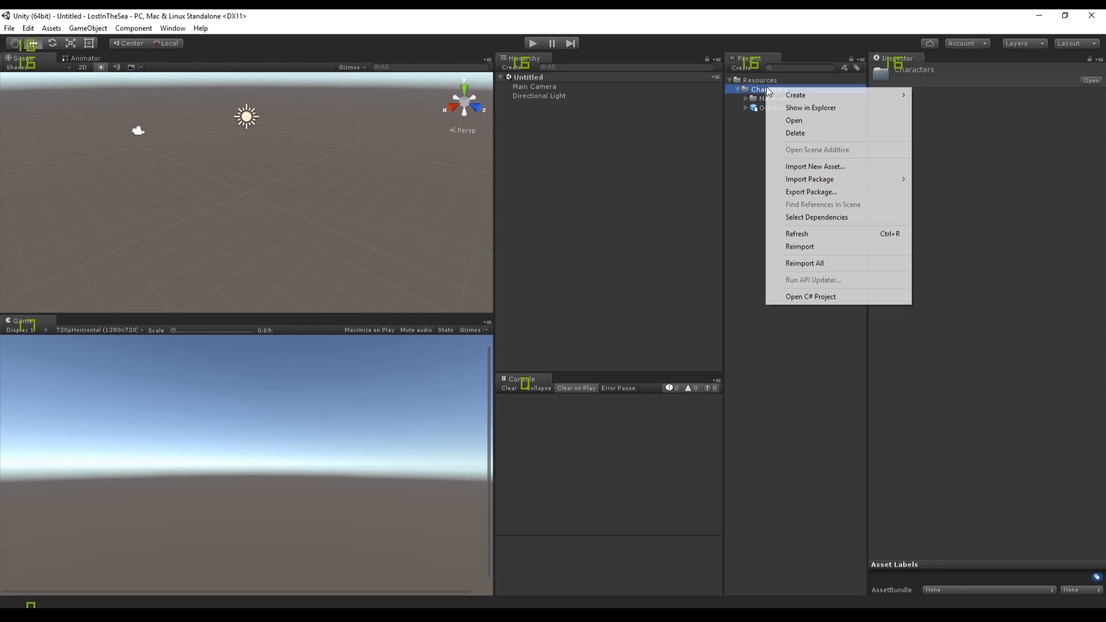
mouse_move(795, 95)
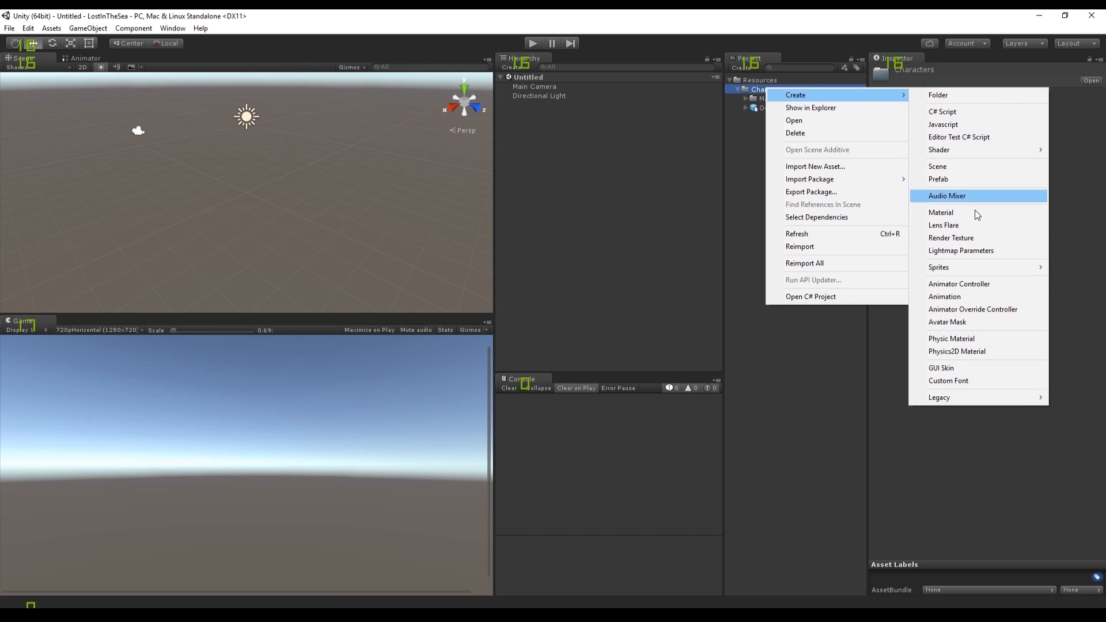
mouse_move(961, 290)
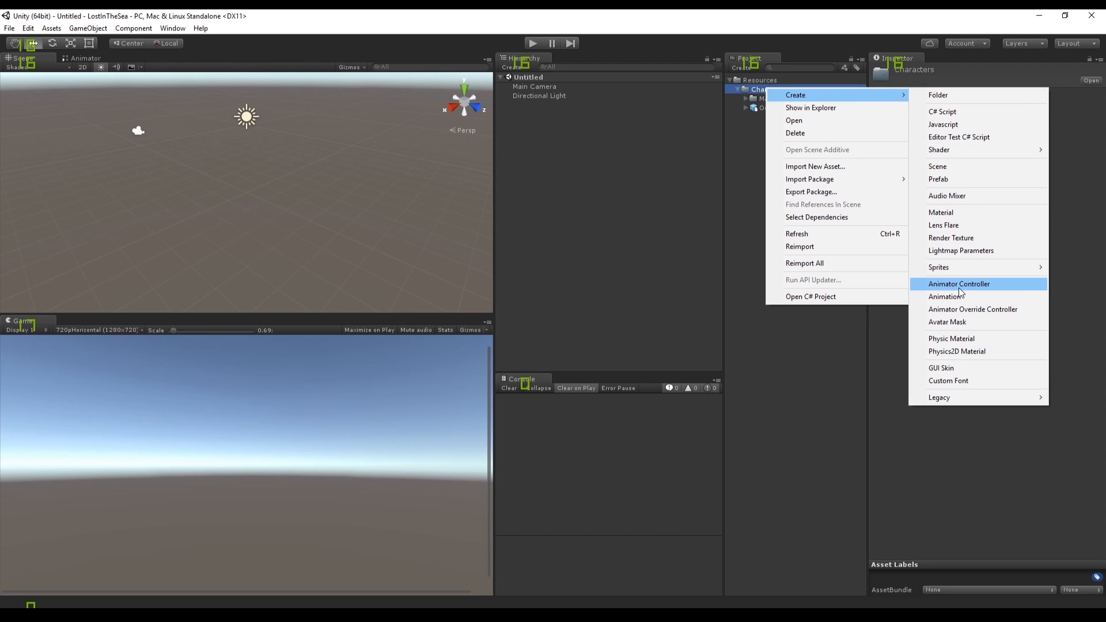
click(958, 283)
text(OctopusAnimCtrl)
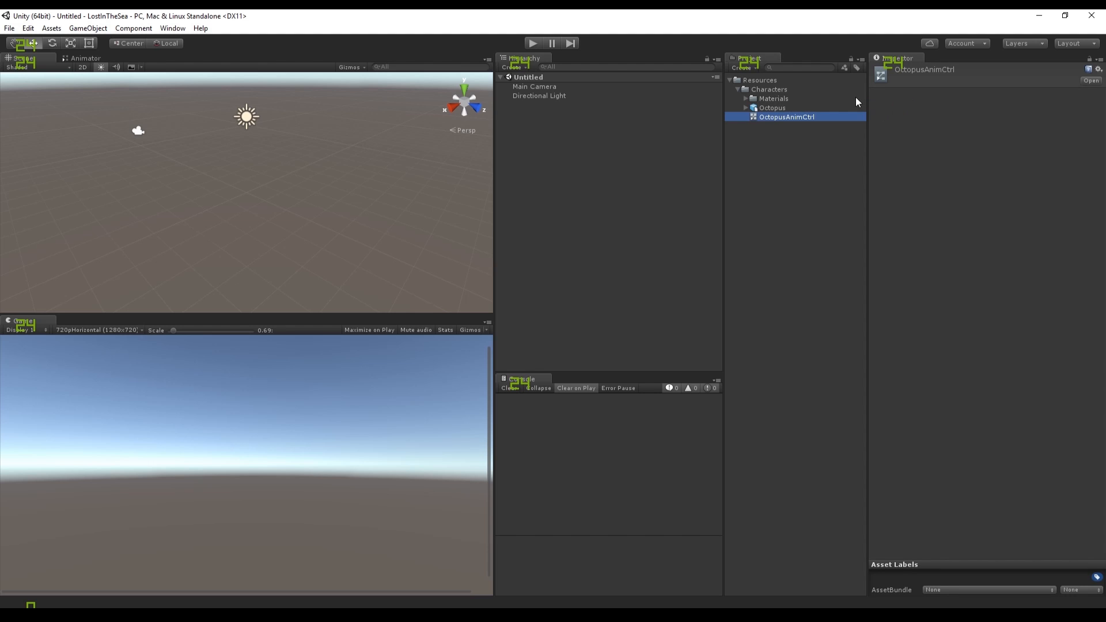
Open OctopusAnimCtrl's Animator graph and add an empty state
double_click(785, 116)
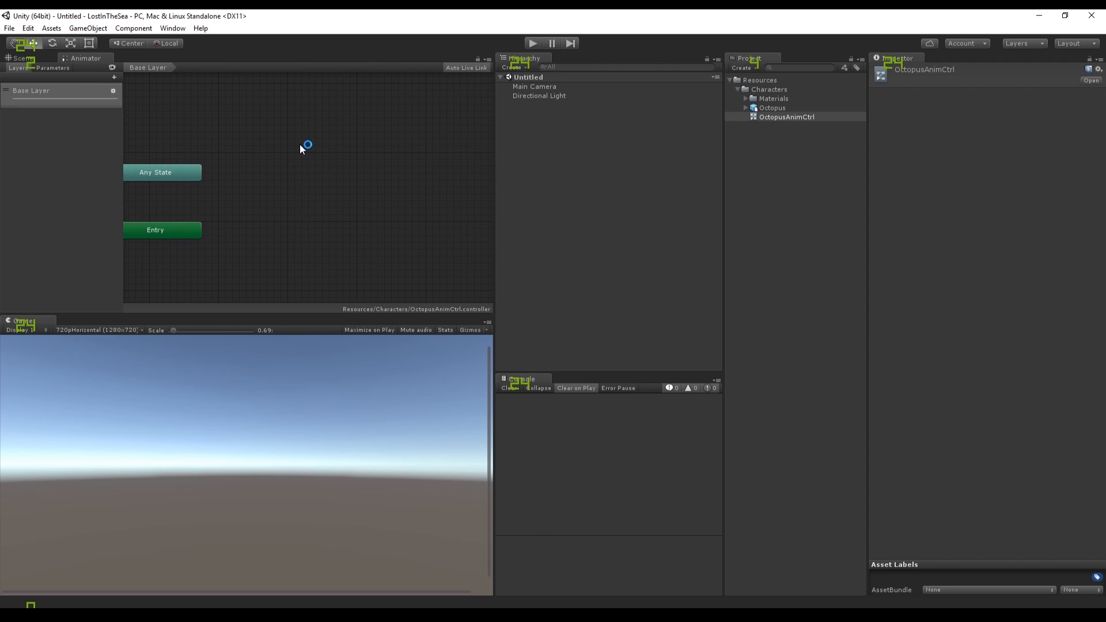
right_click(304, 146)
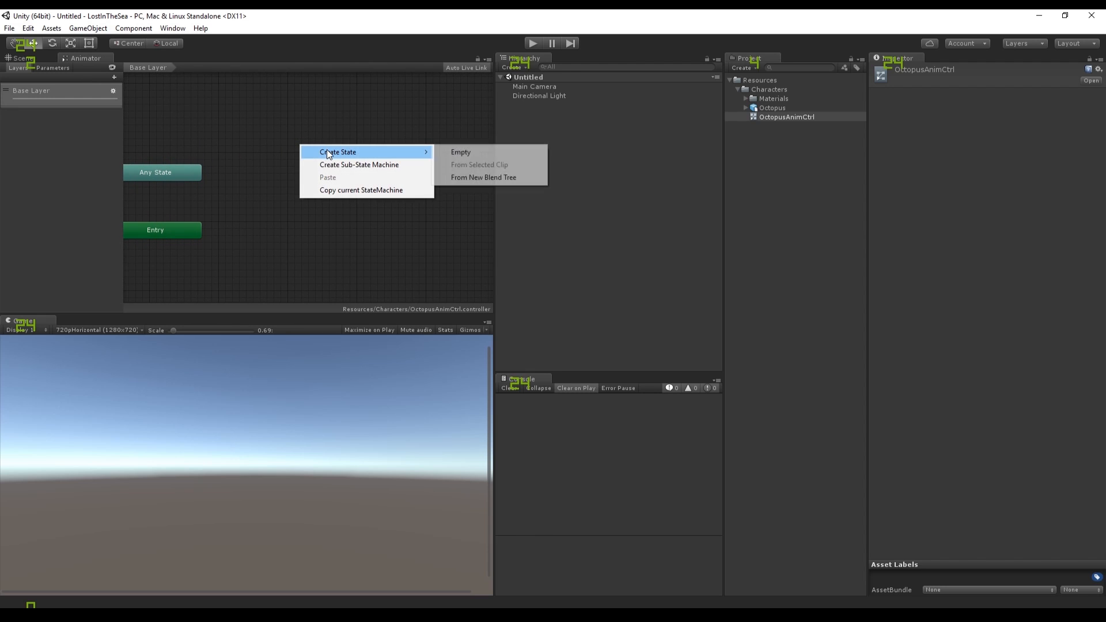
click(460, 151)
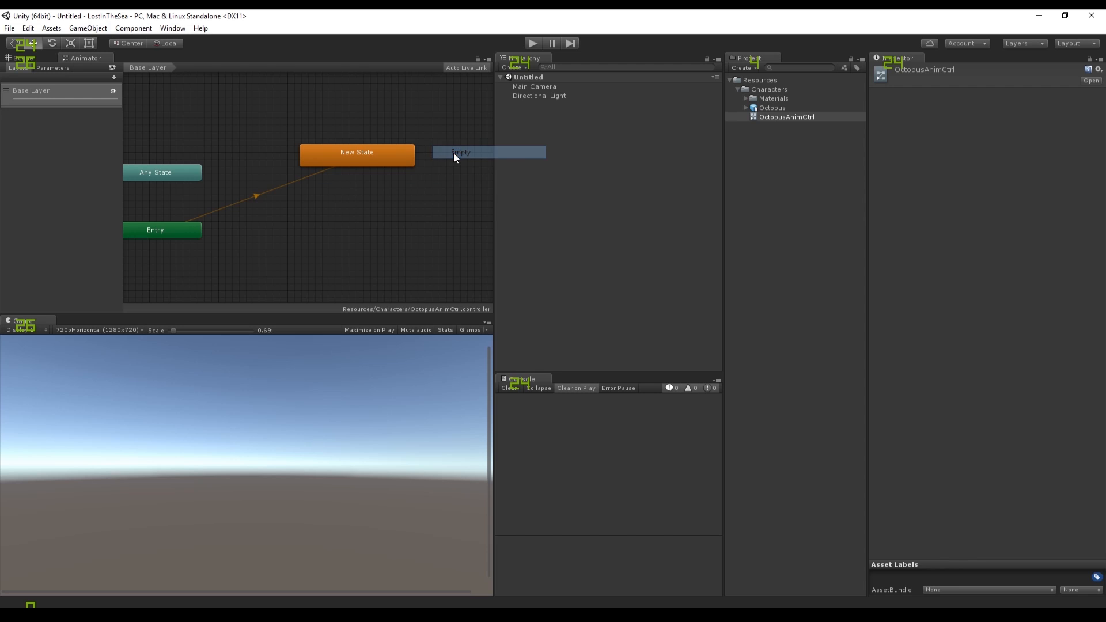
click(356, 152)
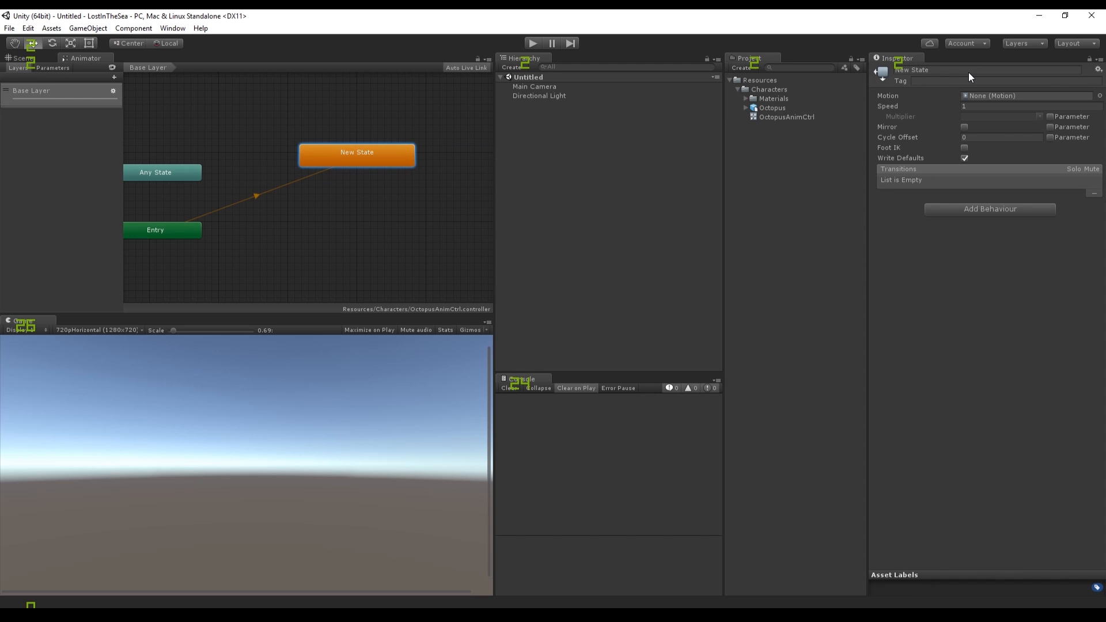
Rename the new state WalkingCycle and set its Motion to OctopusWalkingCycle
double_click(912, 70)
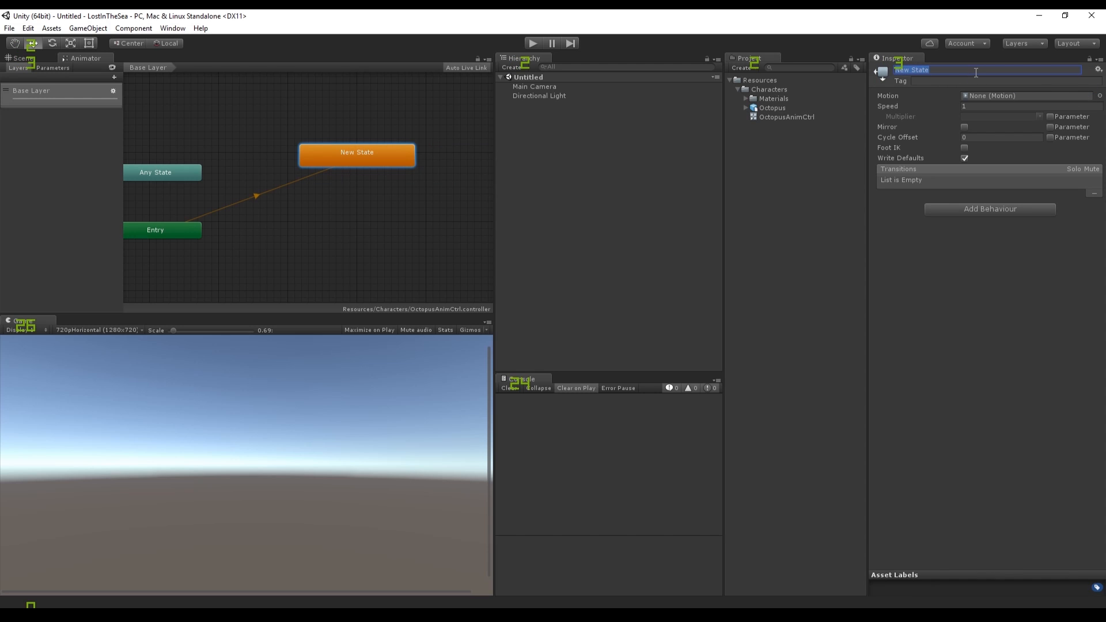
text(WalkingCycle)
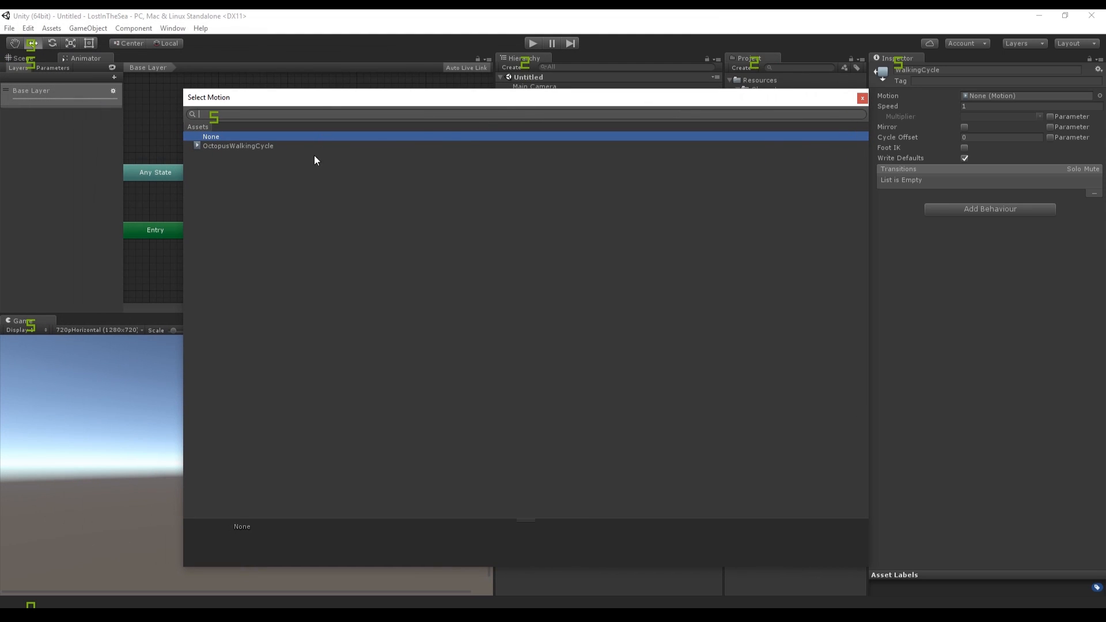
double_click(238, 145)
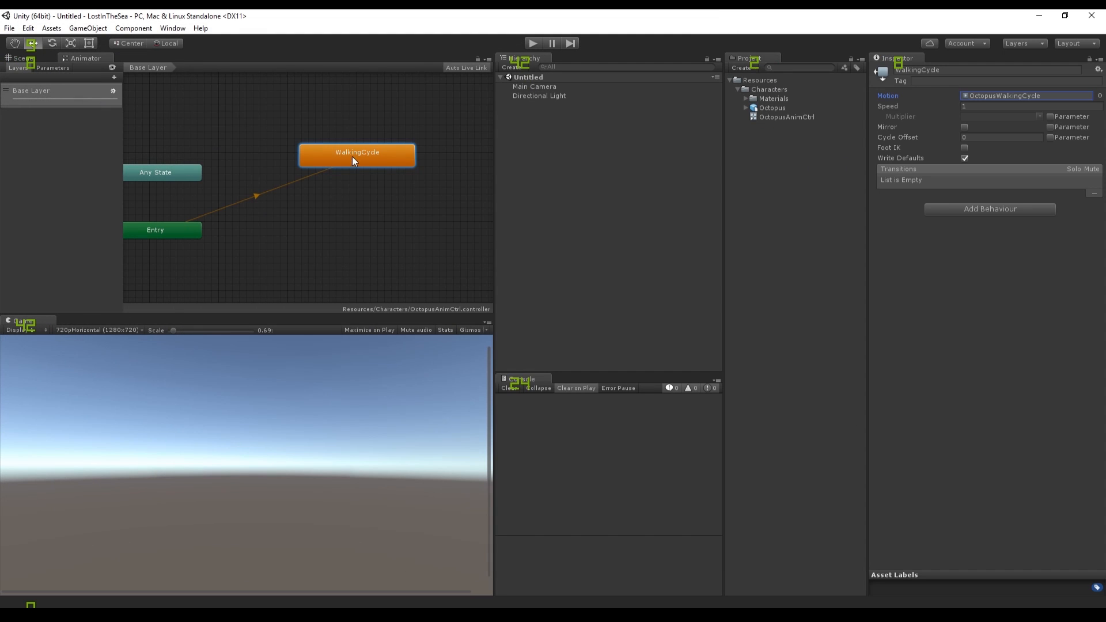
click(154, 229)
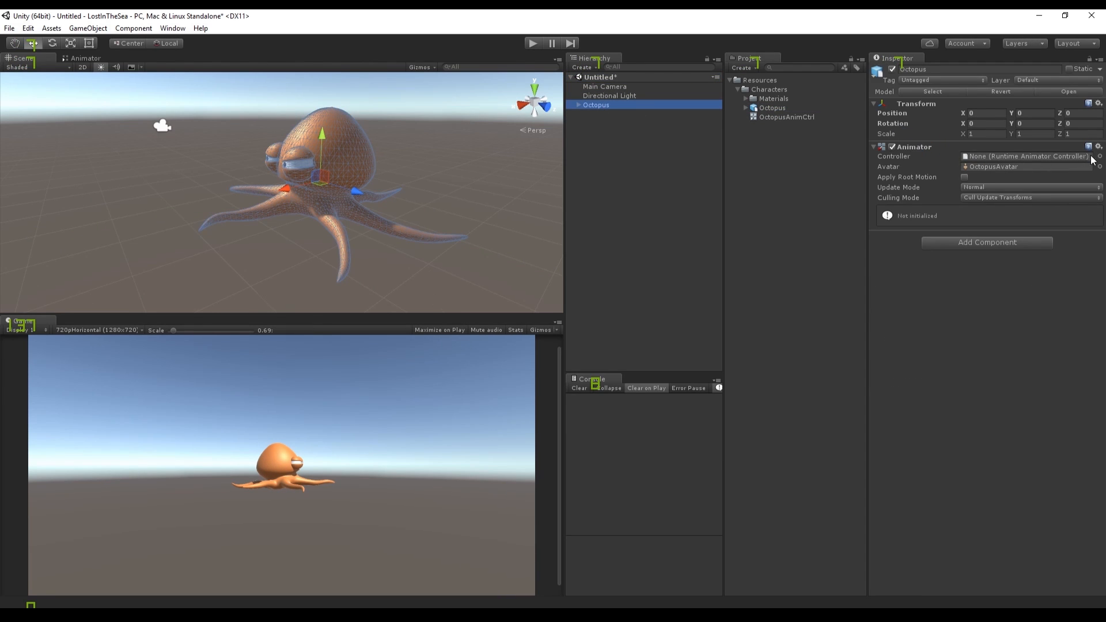
Assign OctopusAnimCtrl as the Octopus's Animator controller and return to the state graph
click(1095, 156)
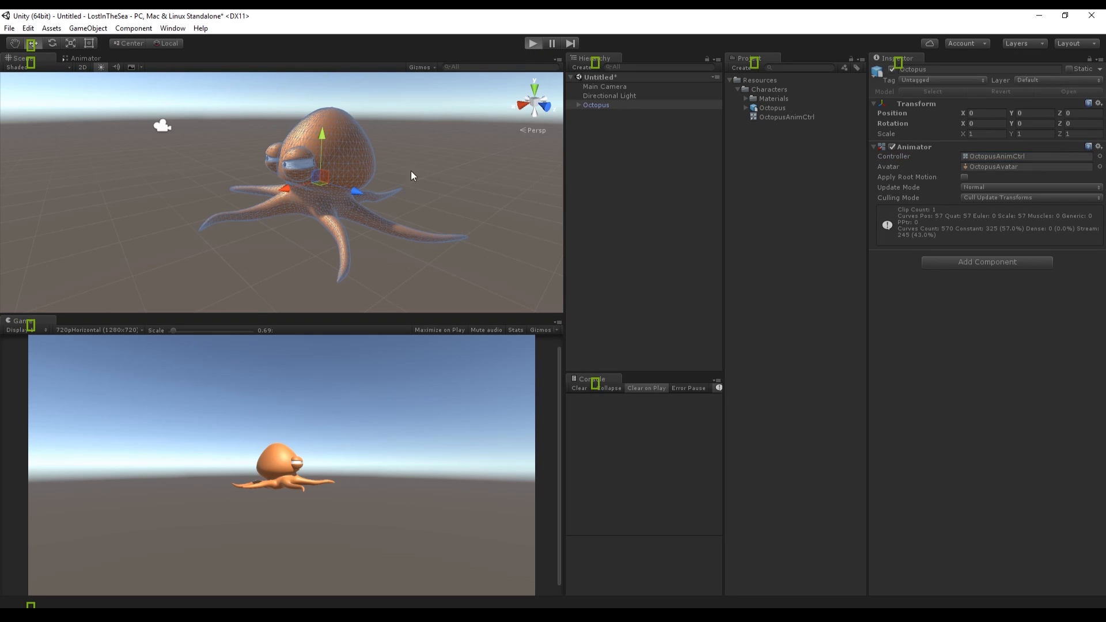
click(534, 43)
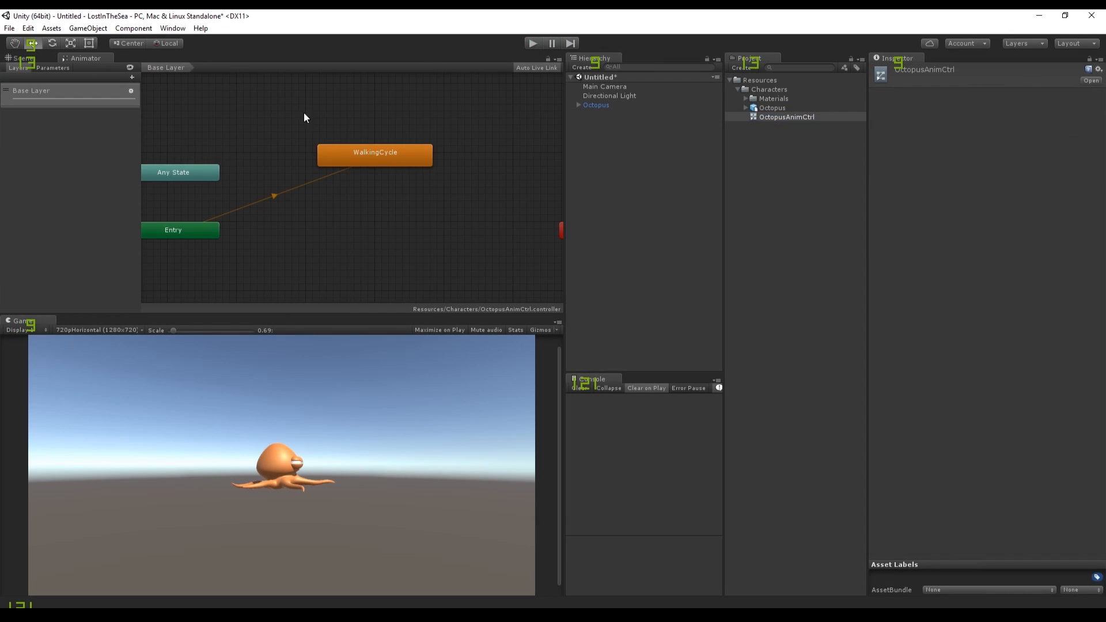
Set the WalkingCycle state speed to 2, then lower it to 0.5 while playing
click(374, 152)
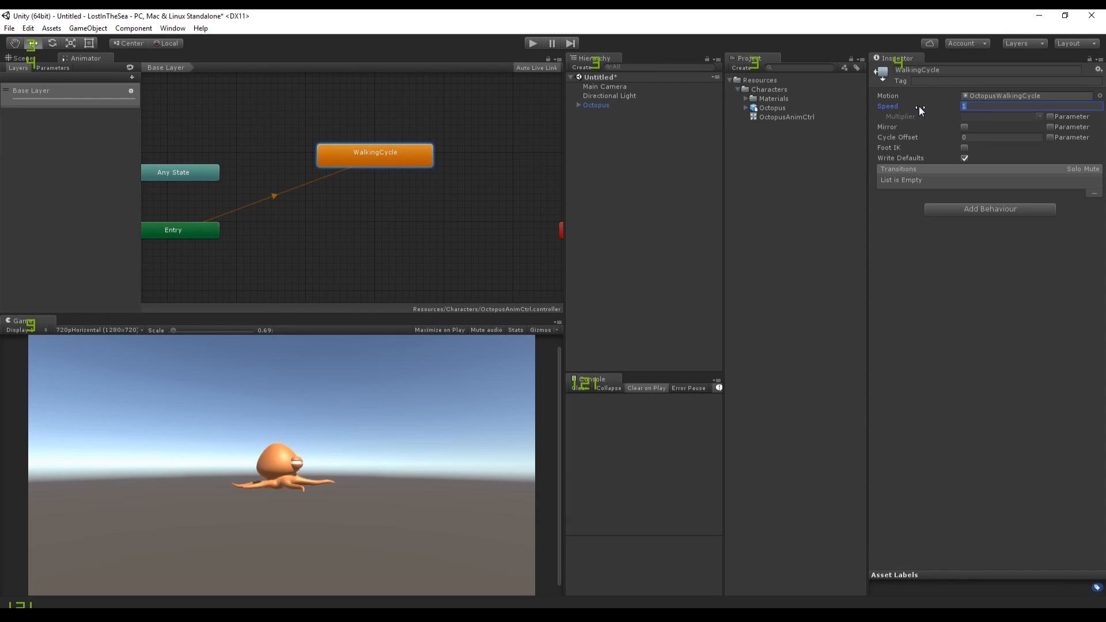
text(2)
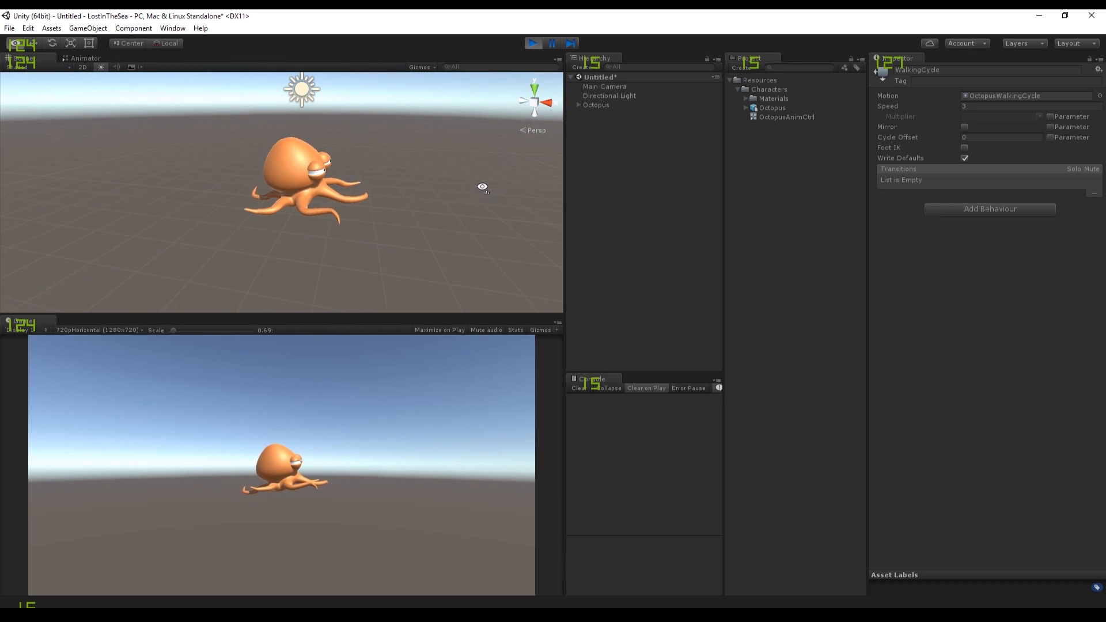
click(1002, 106)
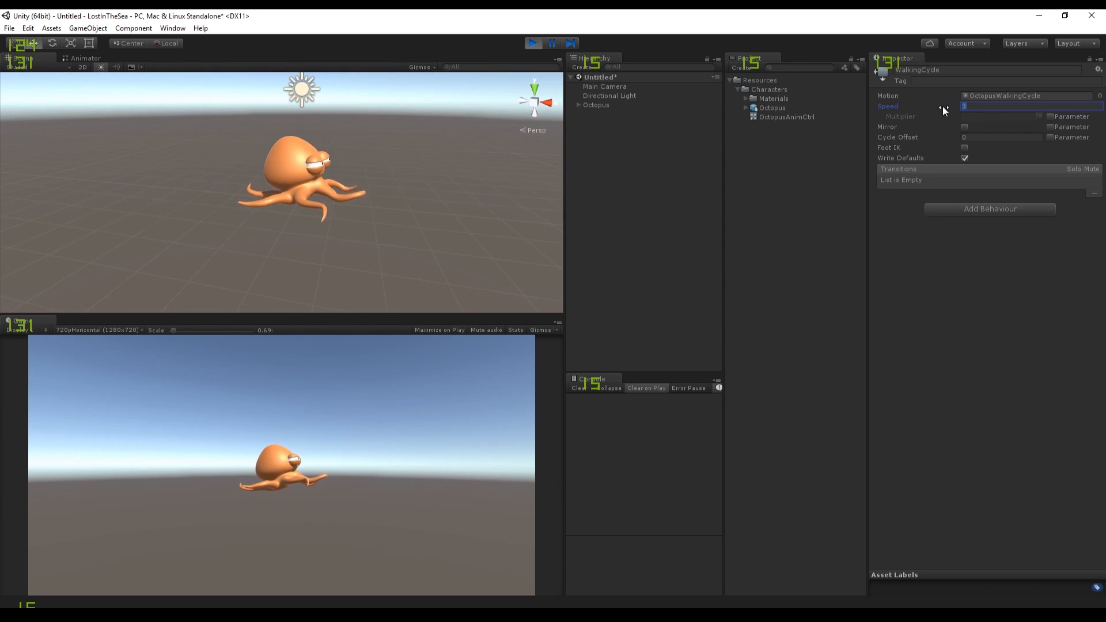
text(0.5)
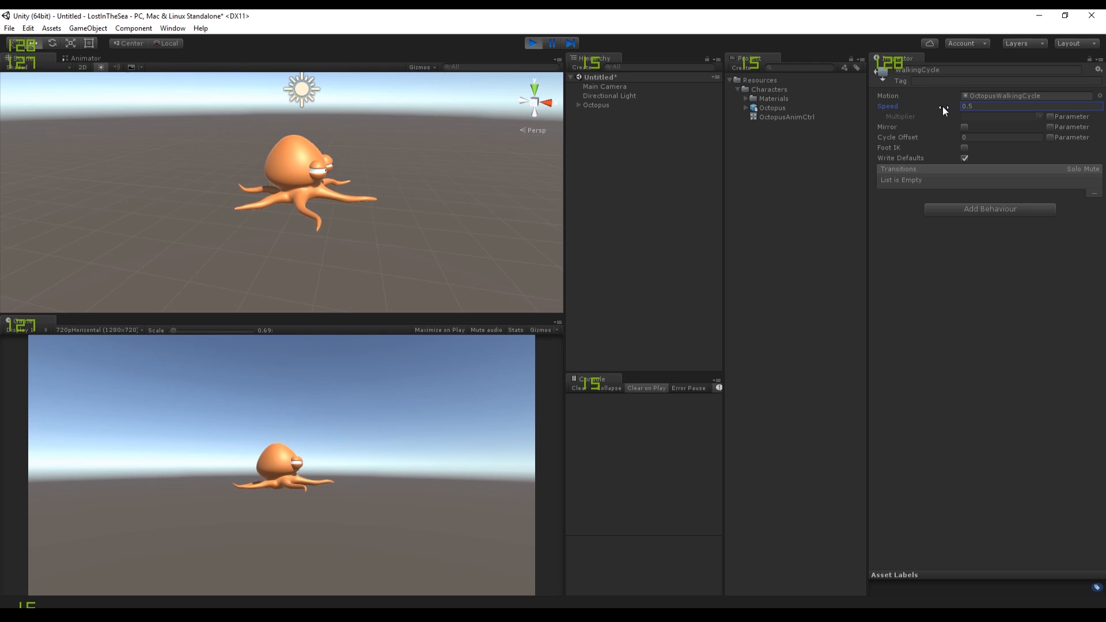